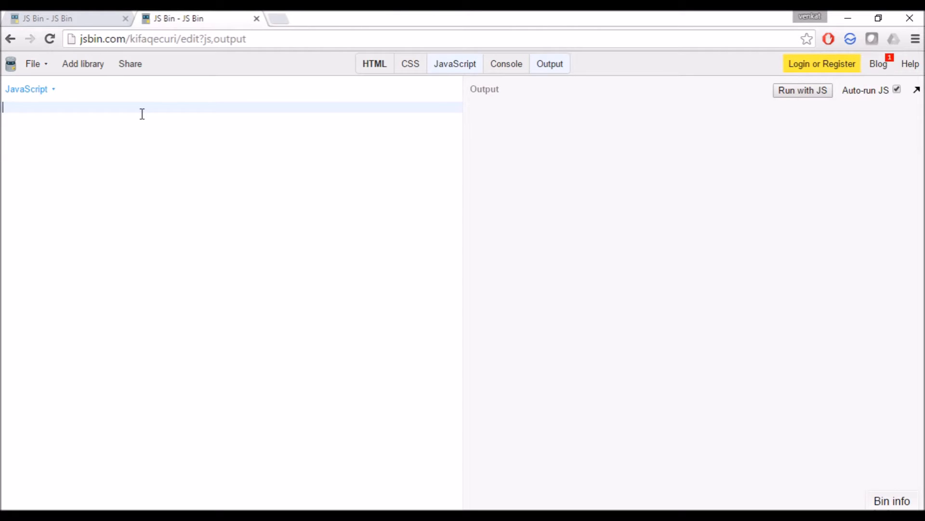
# - Check the HTML source for the d3 include, then return to the JavaScript panel
pyautogui.click(374, 64)
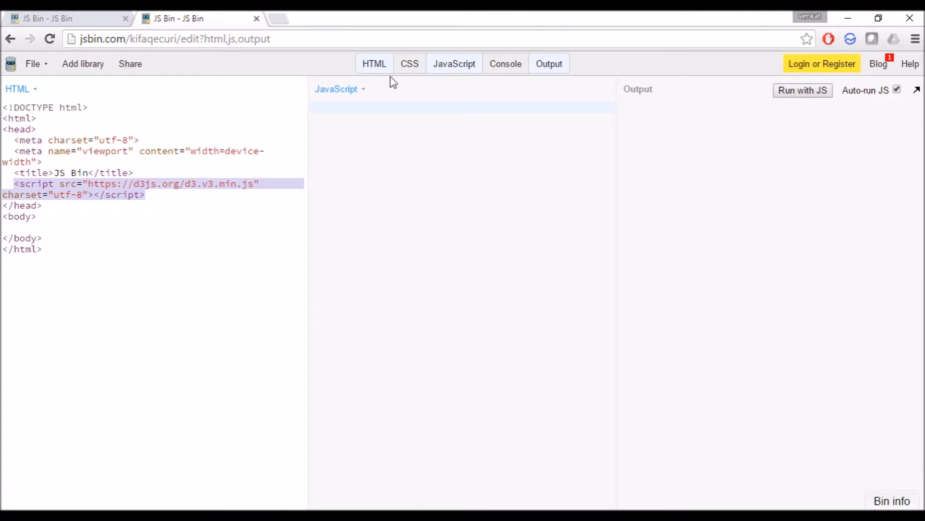
pyautogui.click(374, 63)
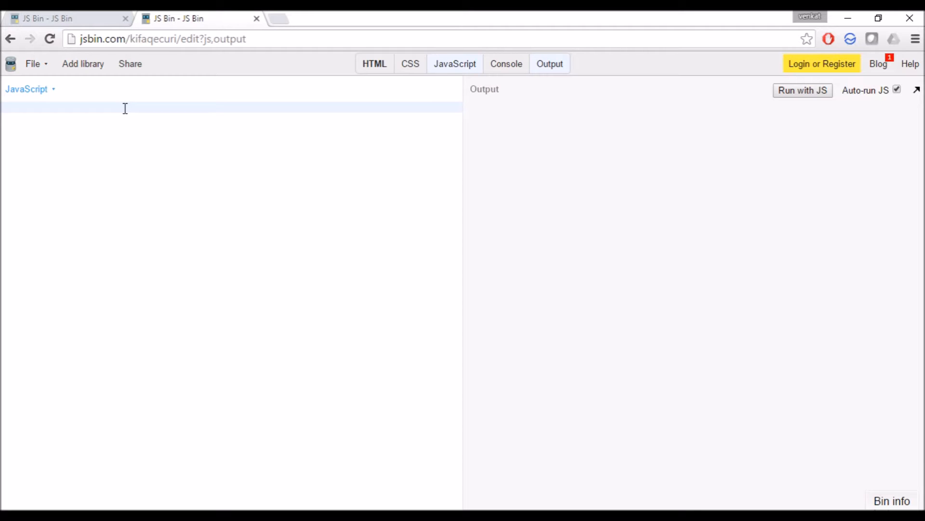
# - Declare var w = 400, var h = 50, and start the monthlySales array
pyautogui.write('var')
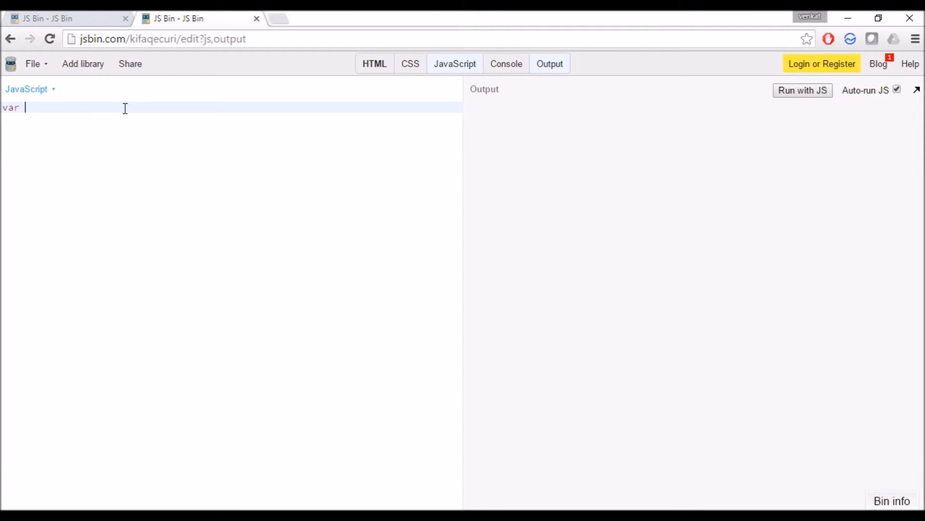
pyautogui.write('w =')
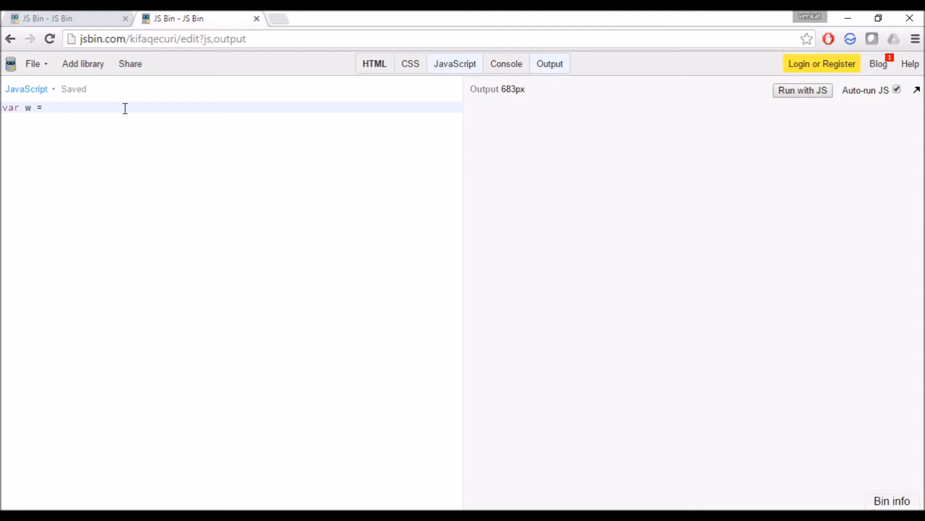
pyautogui.write('400')
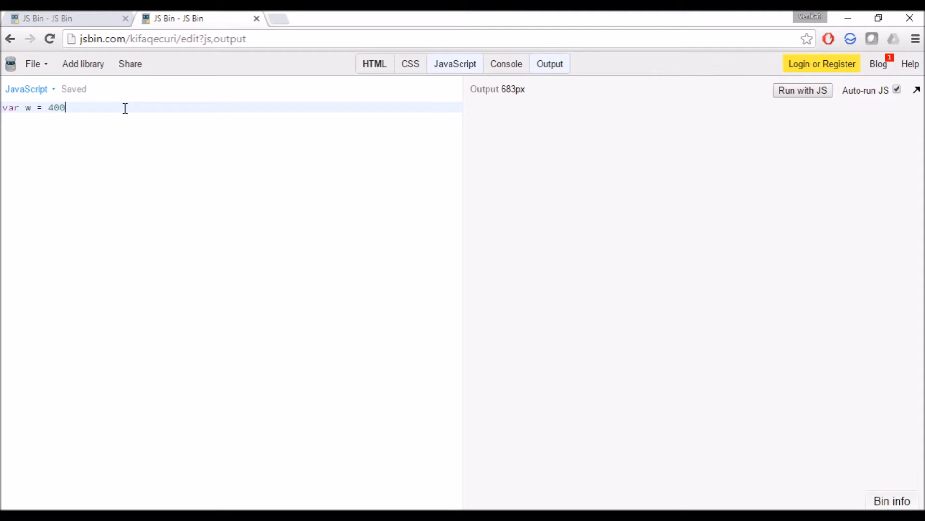
pyautogui.write(';')
pyautogui.write('var h =')
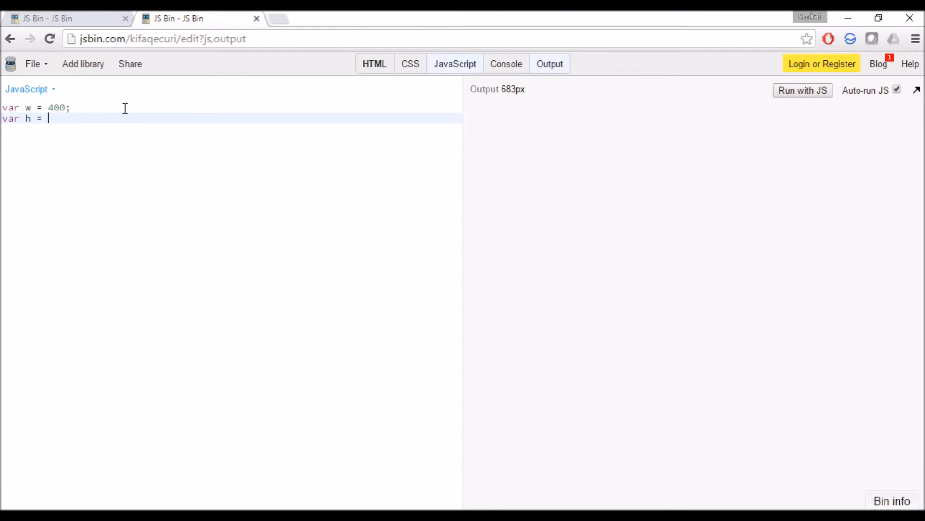
pyautogui.write('5-')
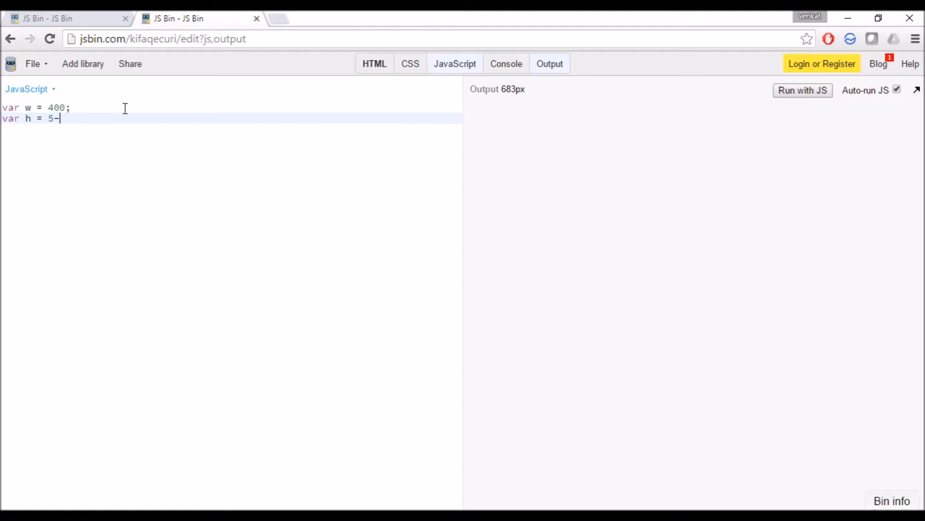
pyautogui.write('0;')
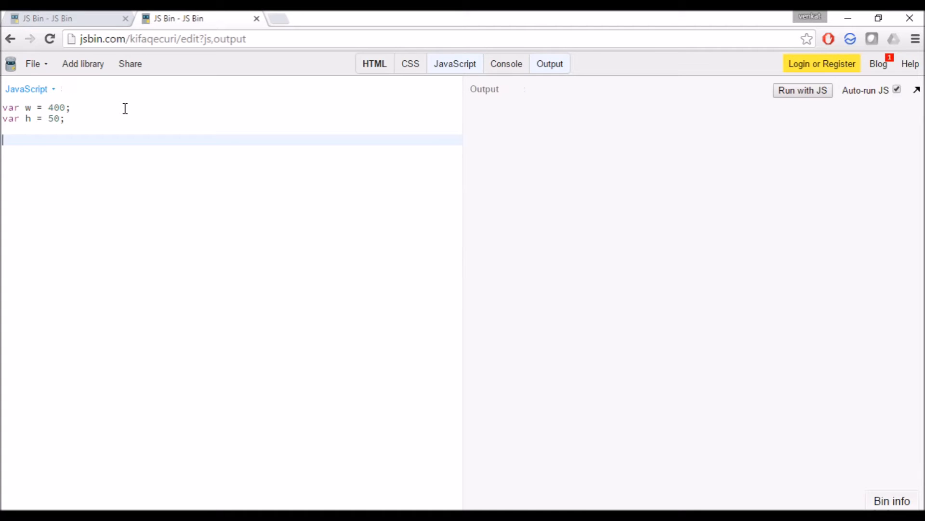
pyautogui.write('monthlySales = [')
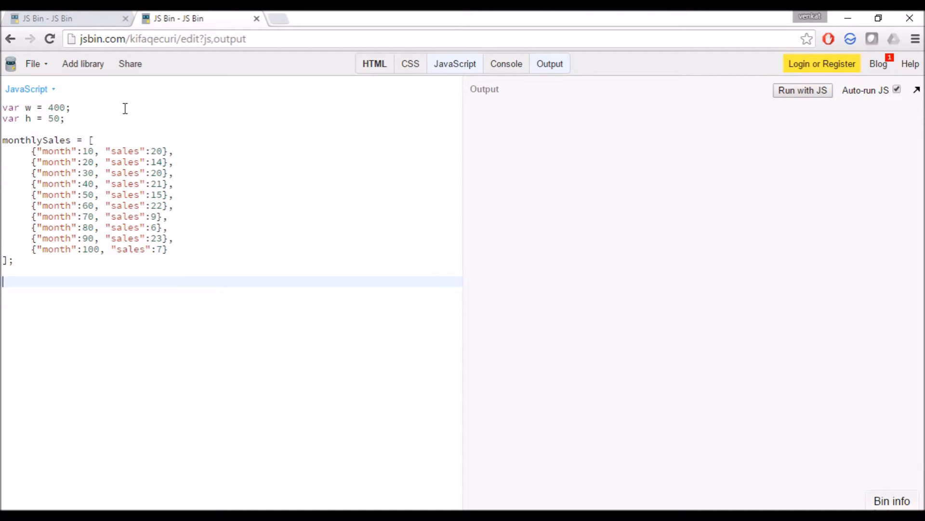
# - Declare var line as a d3.svg.line() generator
pyautogui.write('var')
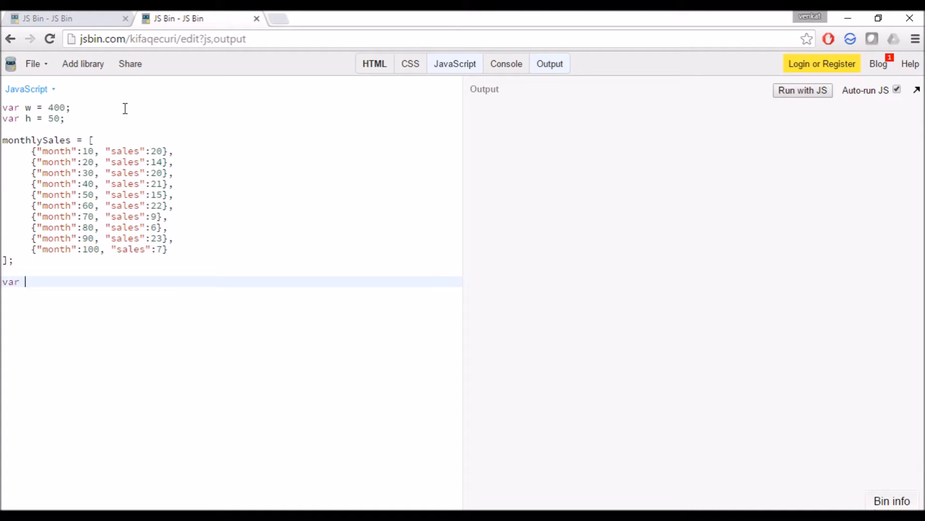
pyautogui.write('linefu')
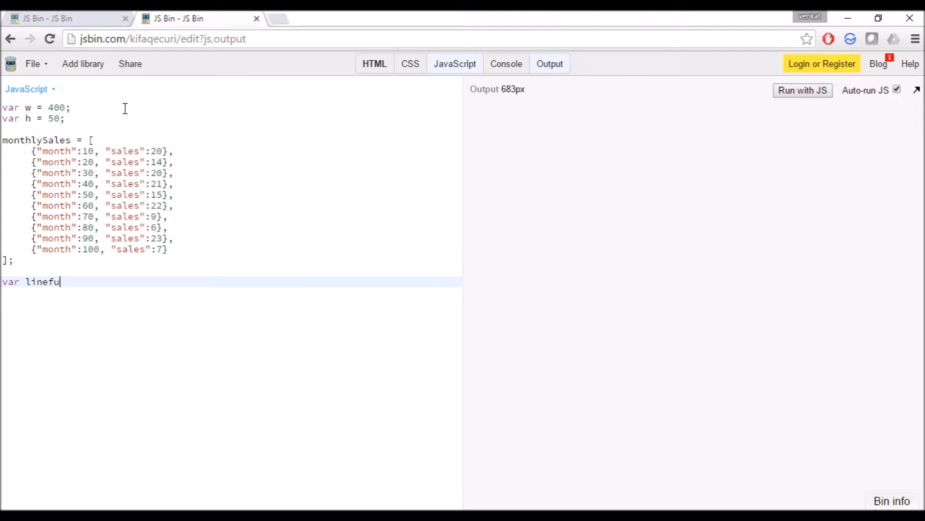
pyautogui.press('BackSpace')
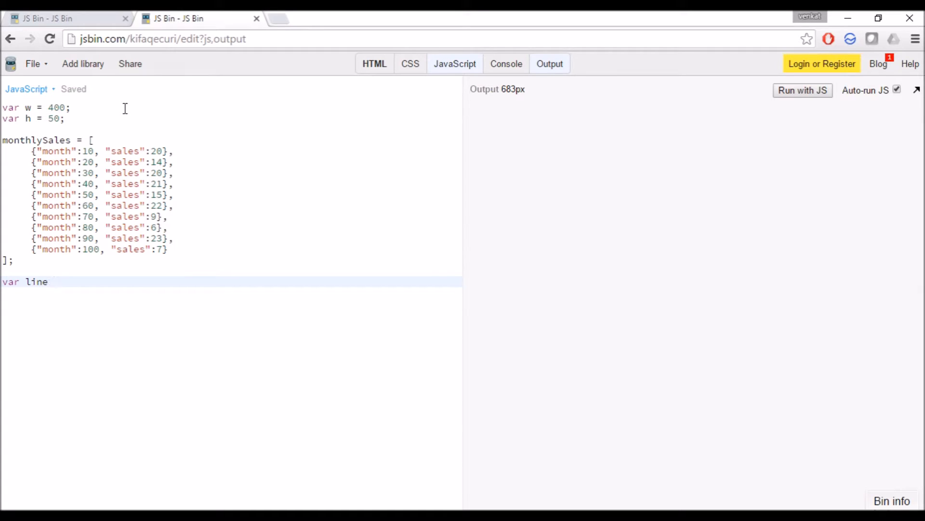
pyautogui.write('= d3.')
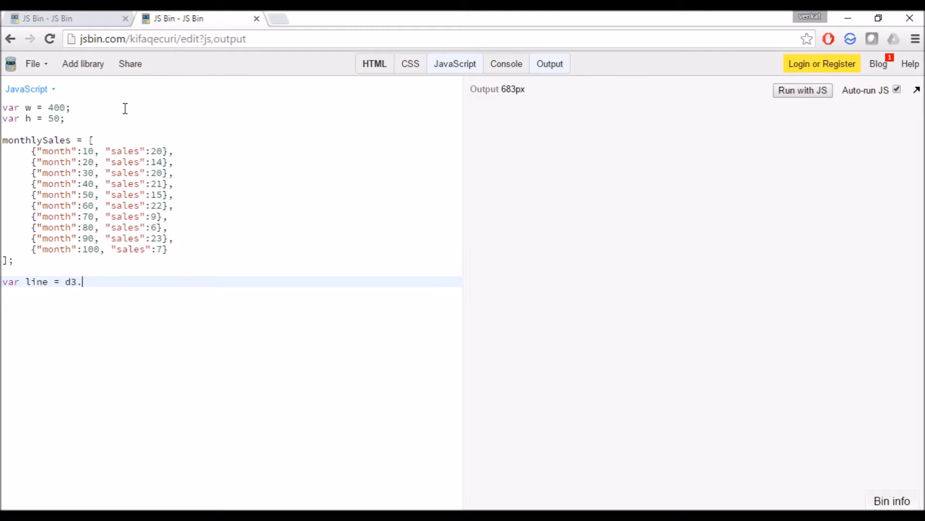
pyautogui.write('select')
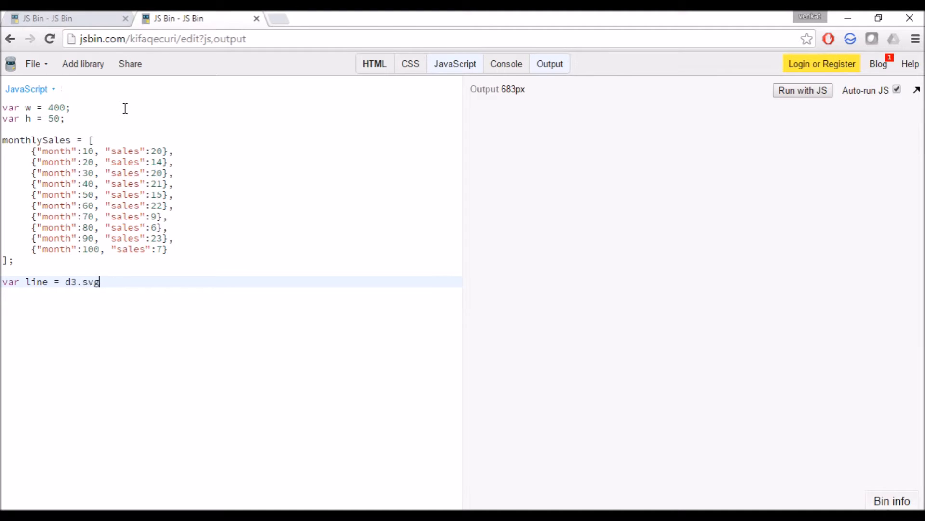
pyautogui.write('.line()')
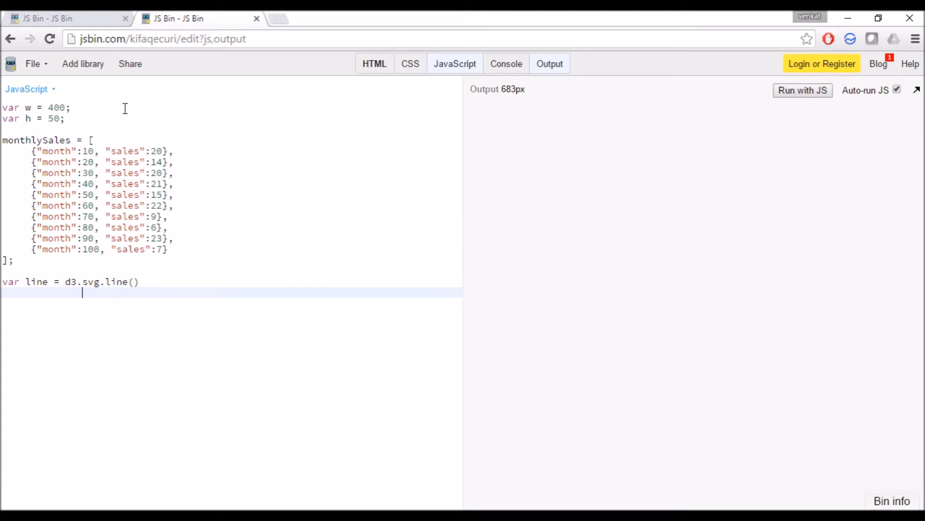
# - Give the line an x accessor returning d.month
pyautogui.write('.x')
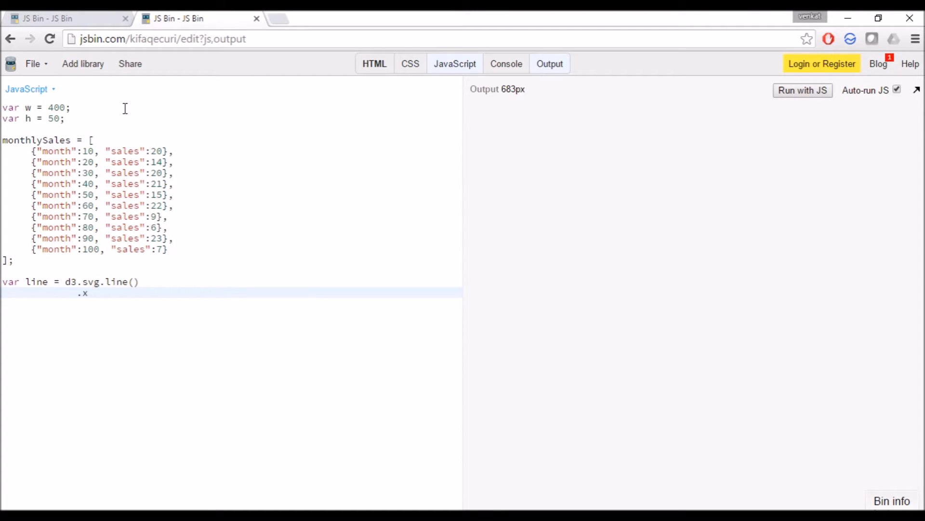
pyautogui.write('(fr')
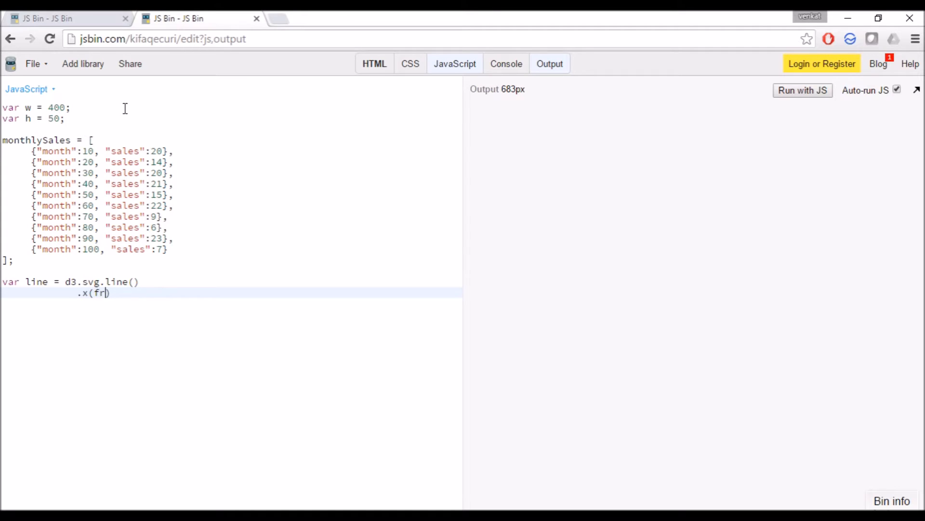
pyautogui.write('unction')
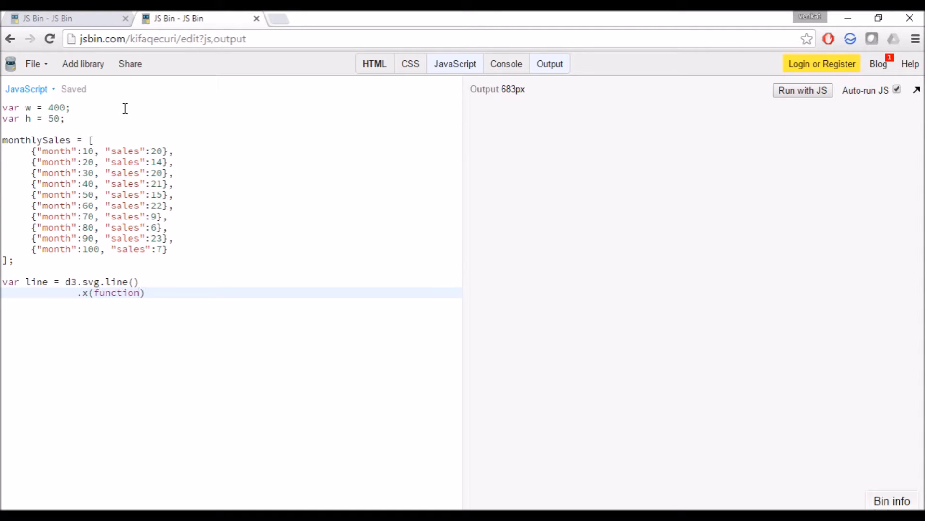
pyautogui.write('d')
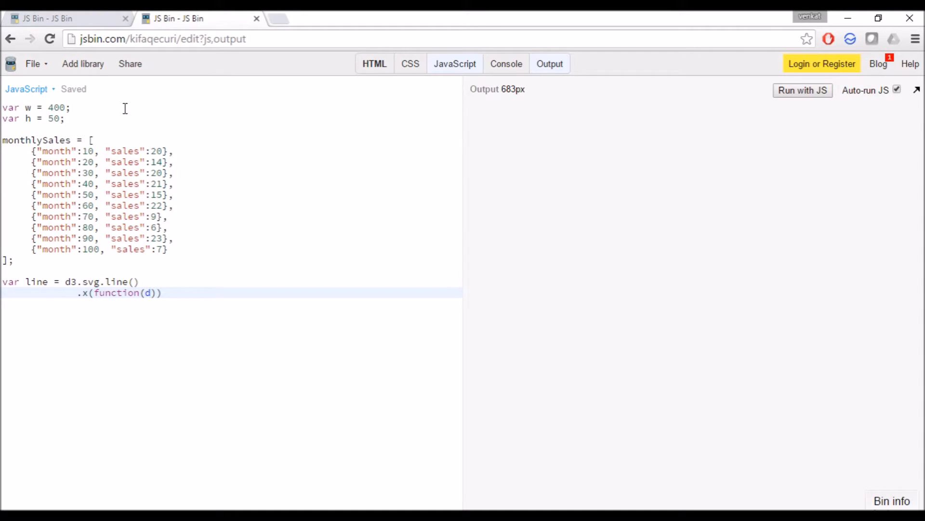
pyautogui.write('{')
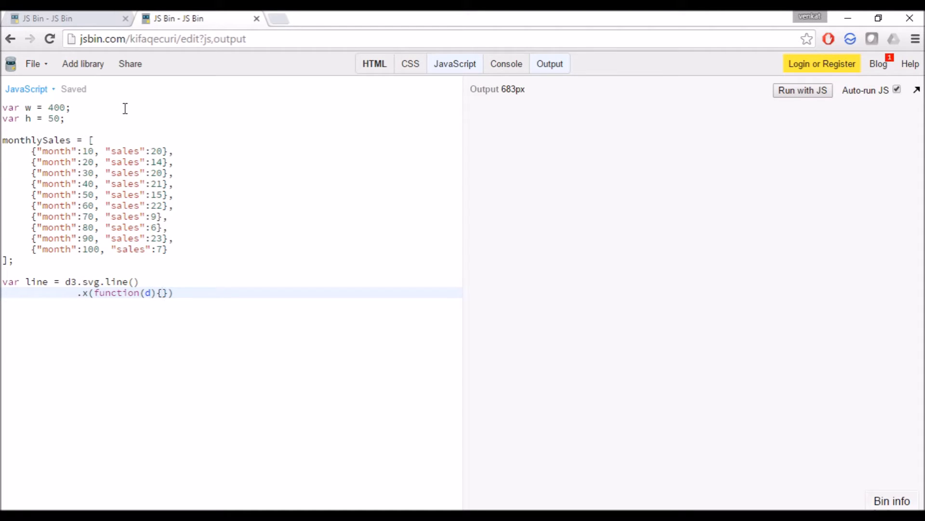
pyautogui.write('return')
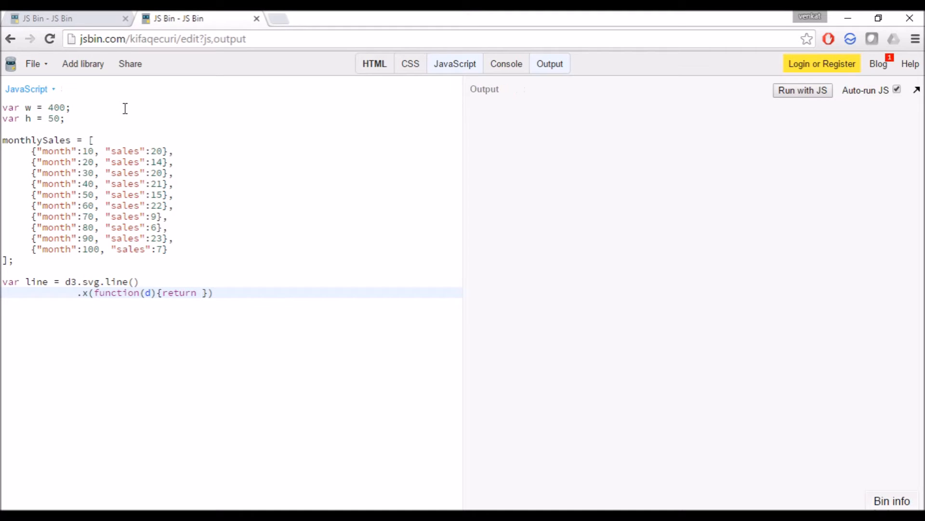
pyautogui.write('d.mon')
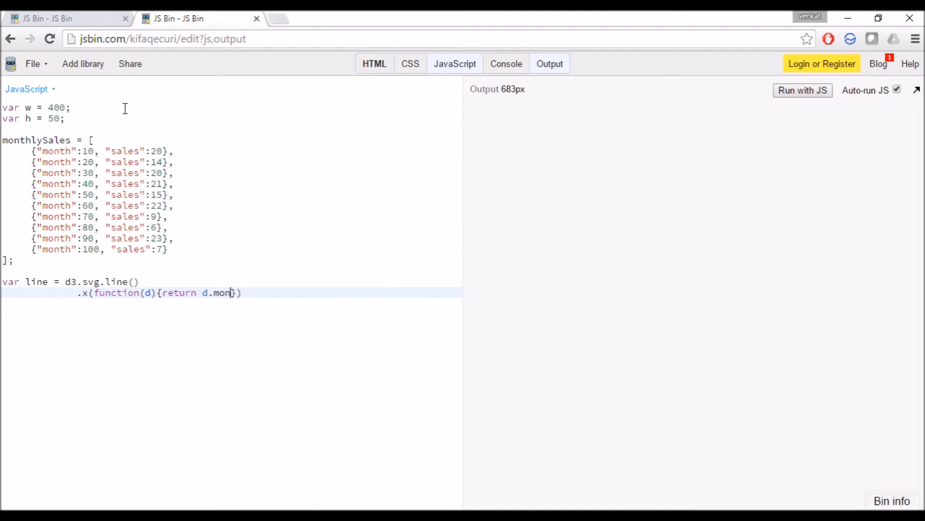
pyautogui.write('th')
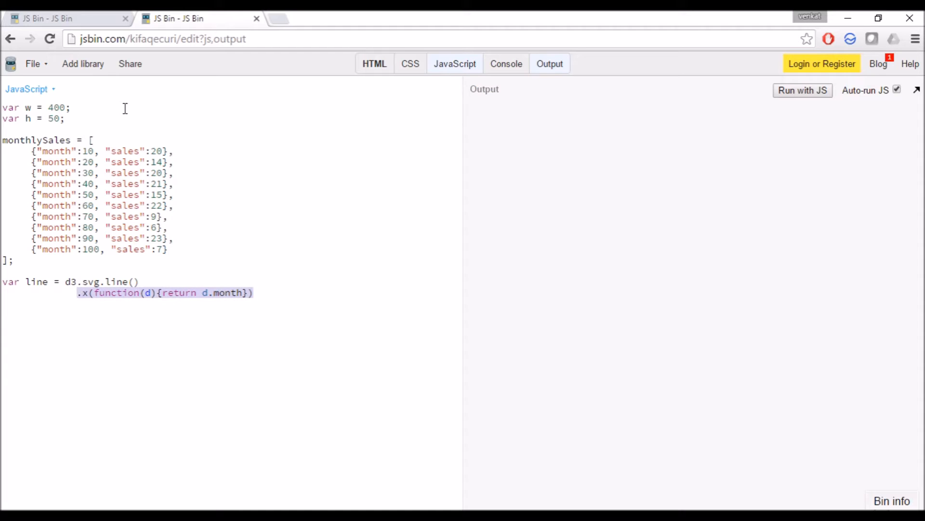
# - Add a y accessor to the line generator returning height minus d.sales
pyautogui.click(254, 292)
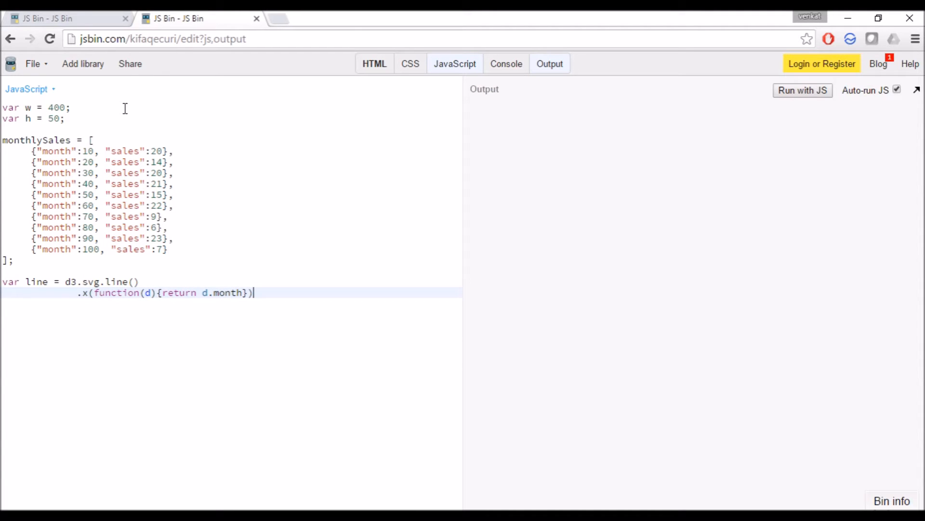
pyautogui.write(',')
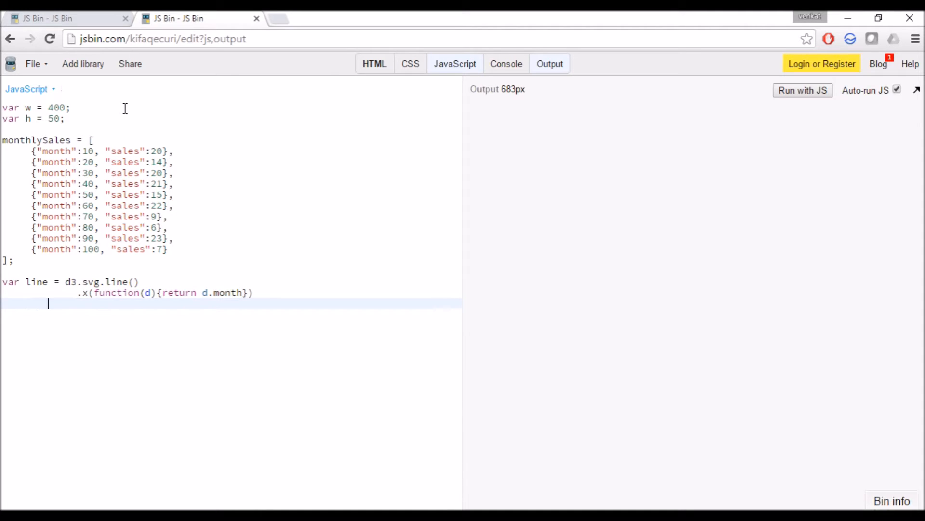
pyautogui.write('.x(function(d){return d.month})')
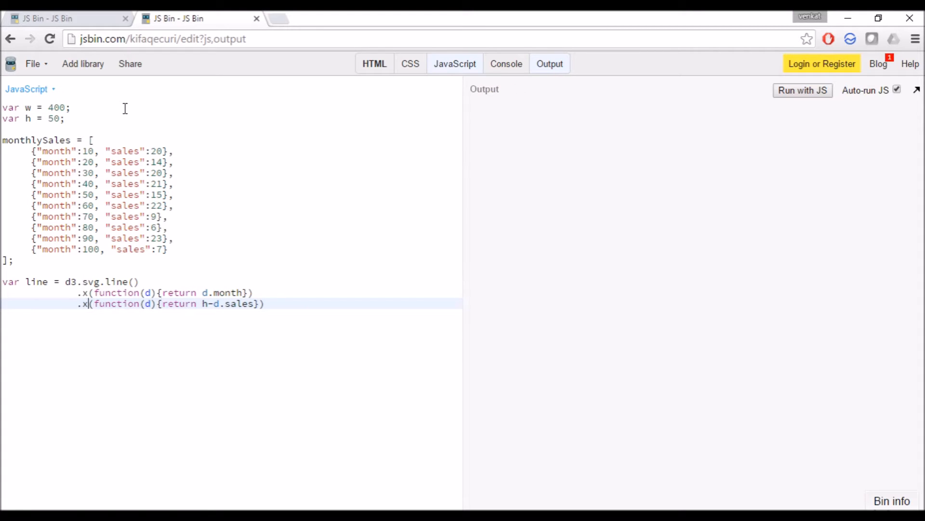
pyautogui.write('y')
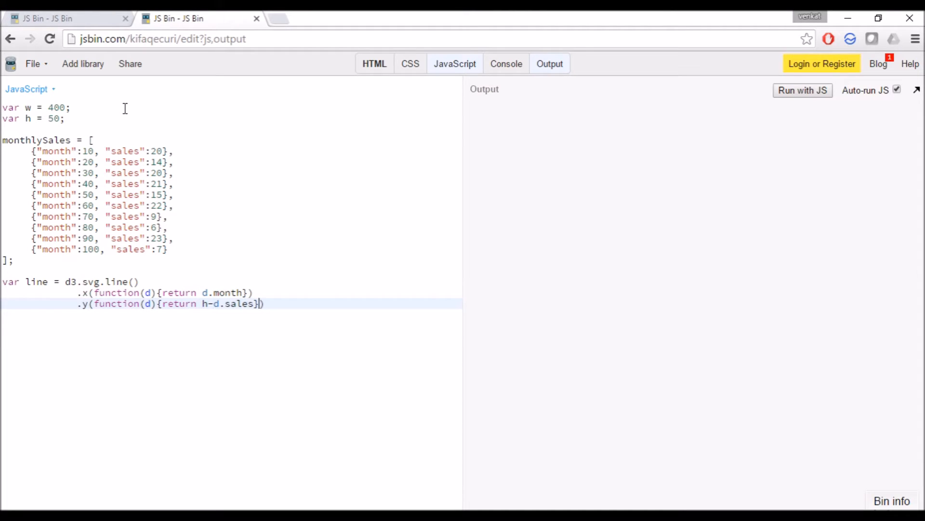
# - Set the line generator's interpolation to "linear"
pyautogui.press('Enter')
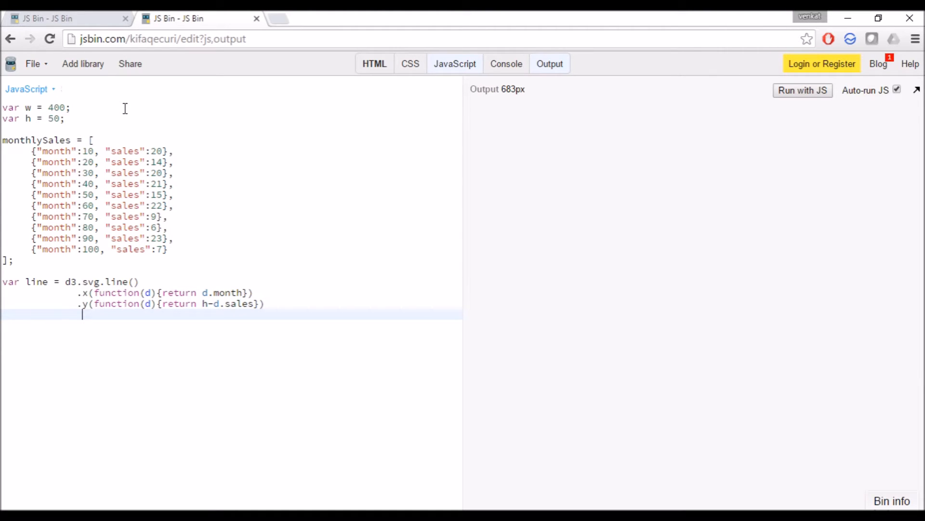
pyautogui.write('.interp')
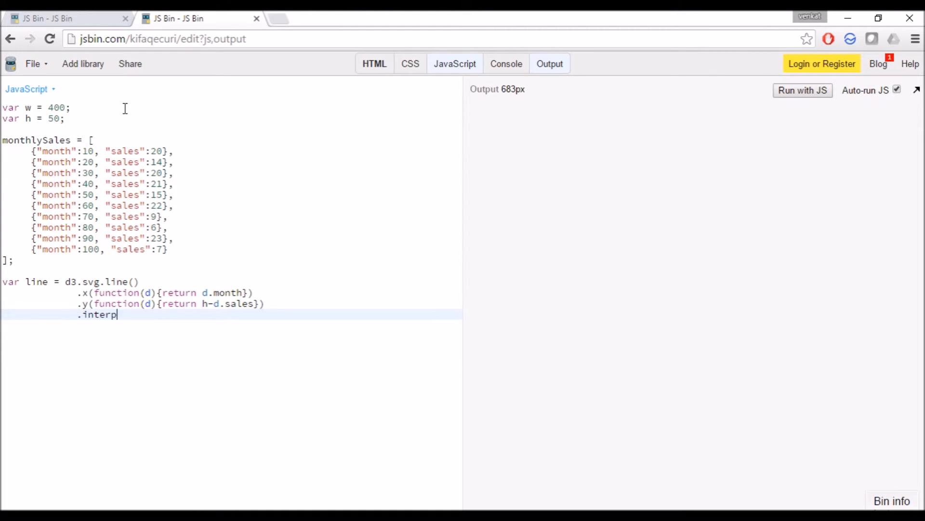
pyautogui.write('olate("l")')
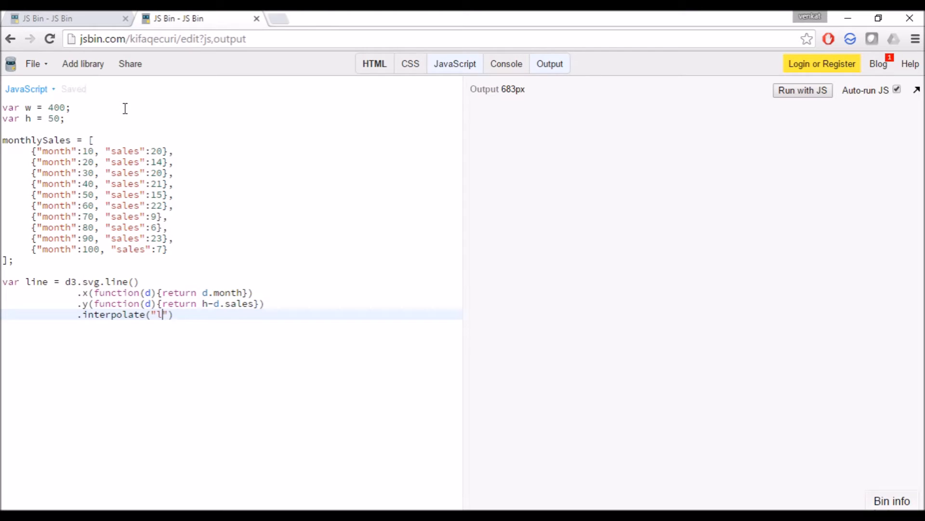
pyautogui.write('inear')
pyautogui.write('v')
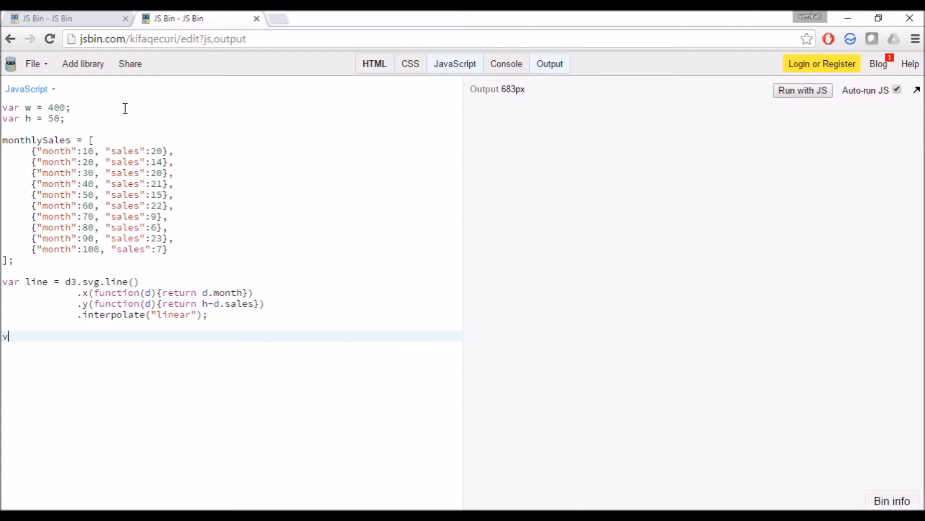
# - Declare var svg as d3.select('body').append("svg")
pyautogui.write('ar svg =')
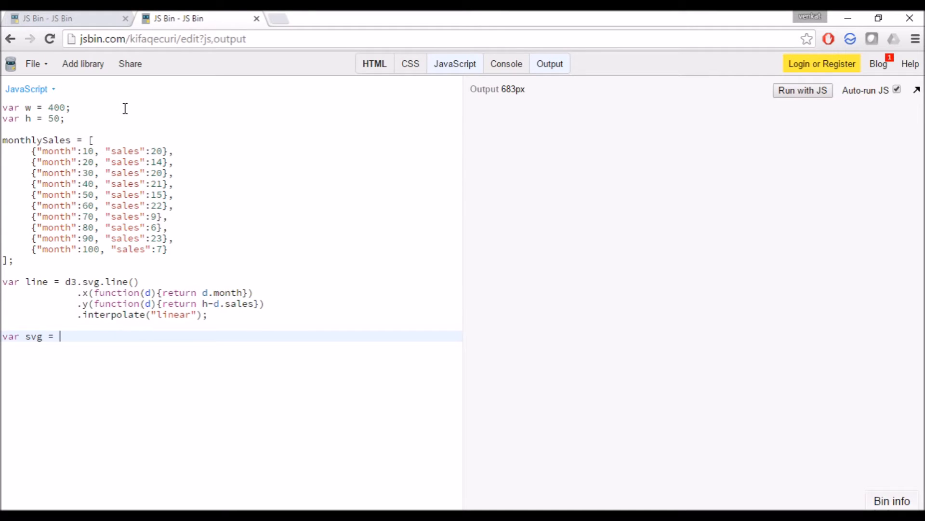
pyautogui.write('d3.sele')
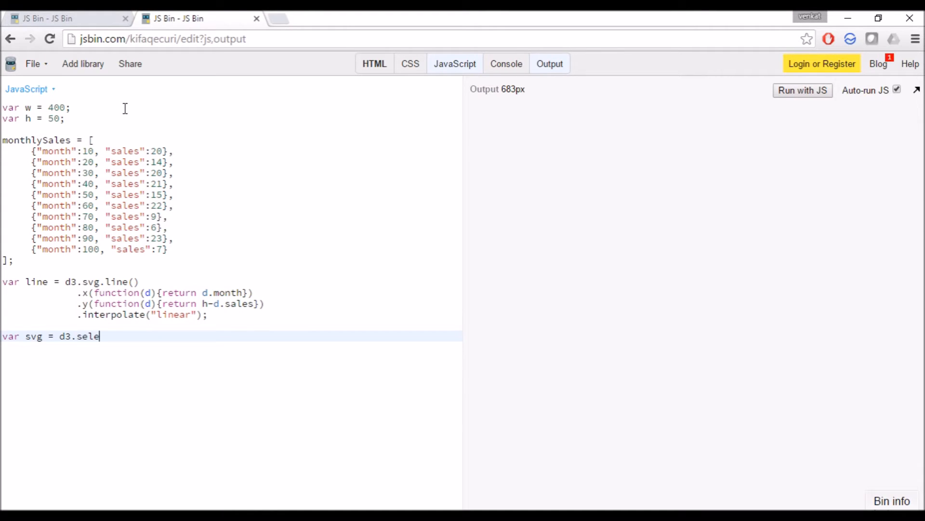
pyautogui.write("ct('')")
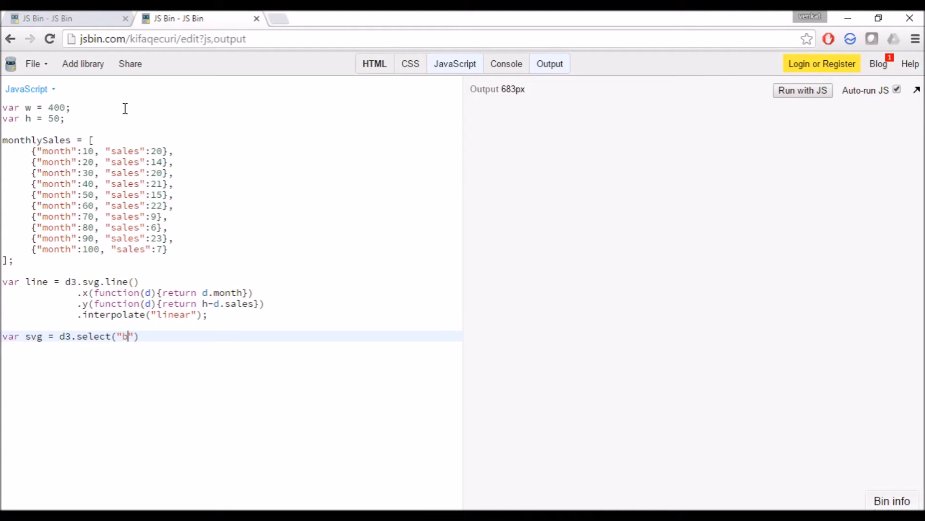
pyautogui.write('ody')
pyautogui.write('.')
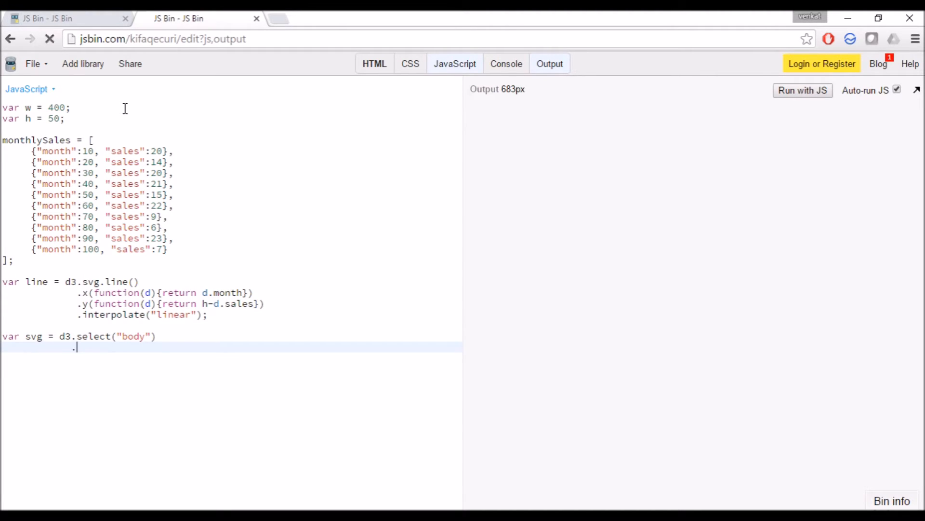
pyautogui.write('append')
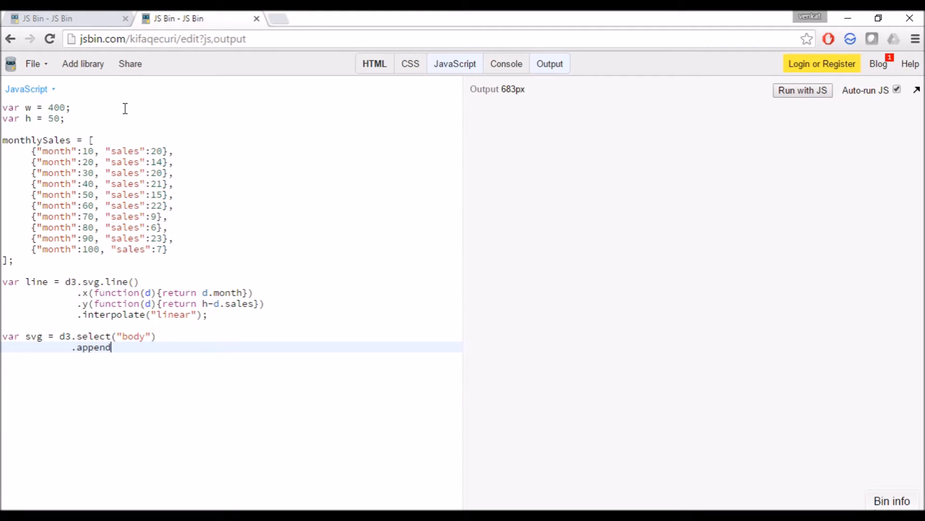
pyautogui.write('()')
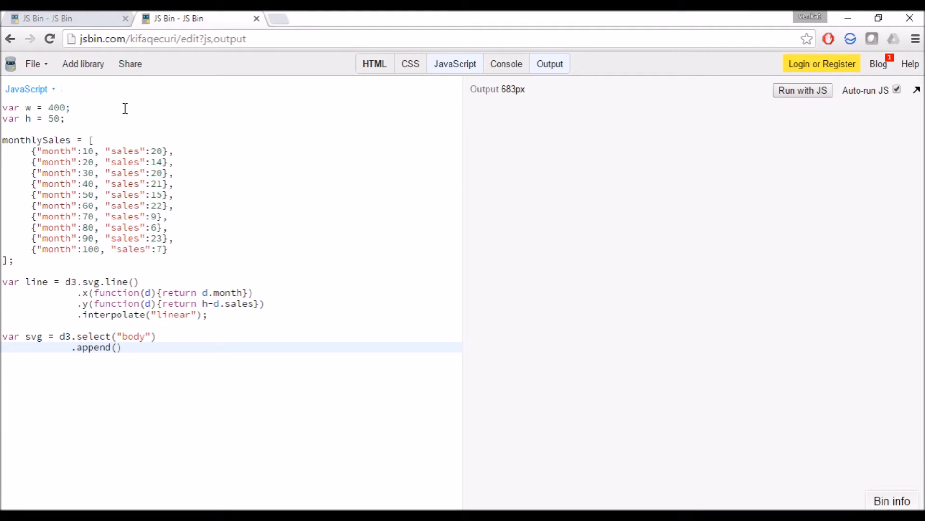
pyautogui.write('svg"')
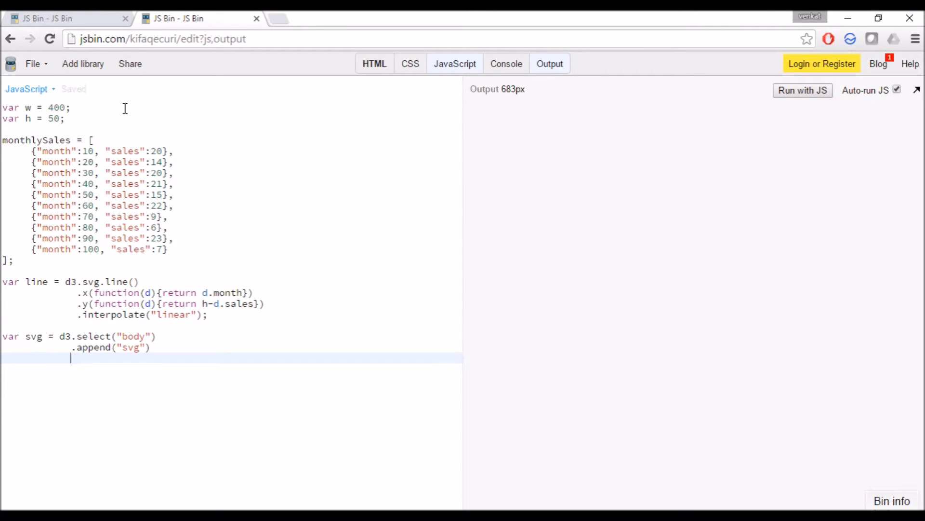
# - Give the svg attributes width w and height h, then begin the next variable
pyautogui.write('.attr')
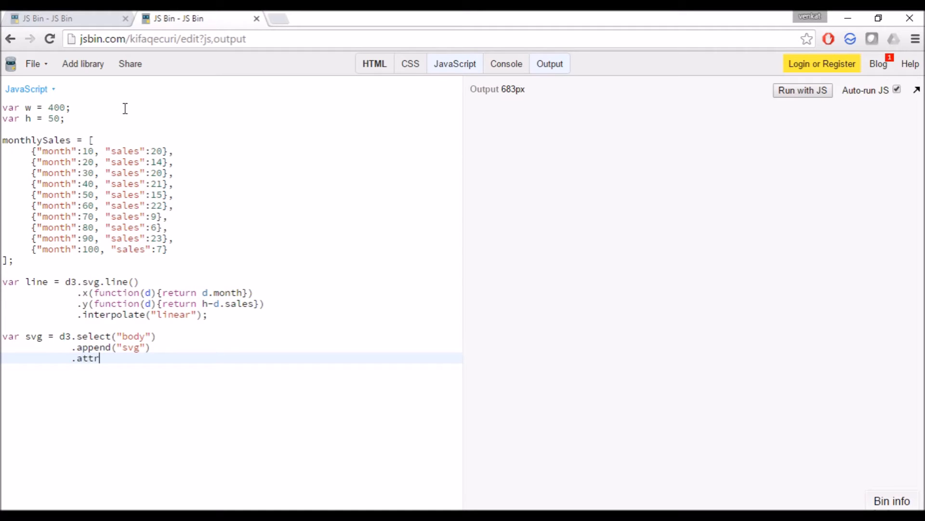
pyautogui.write('()')
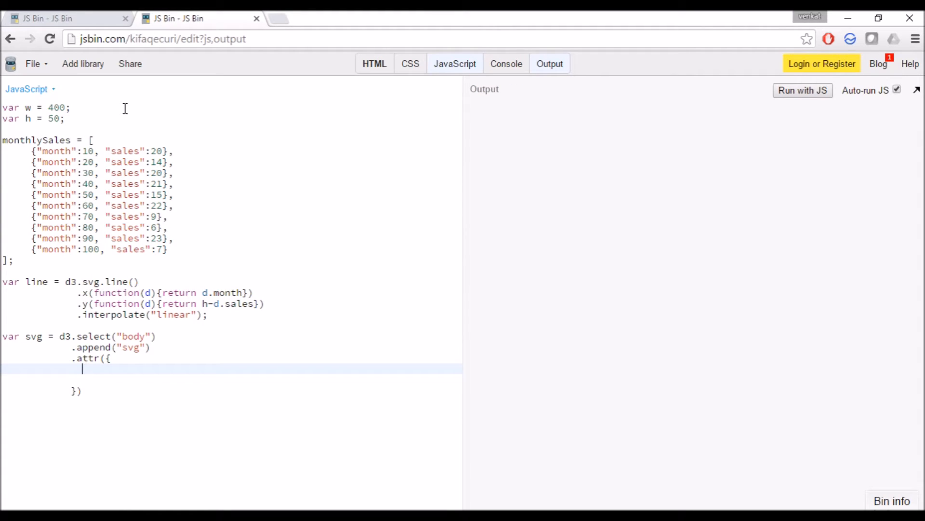
pyautogui.write('"width"')
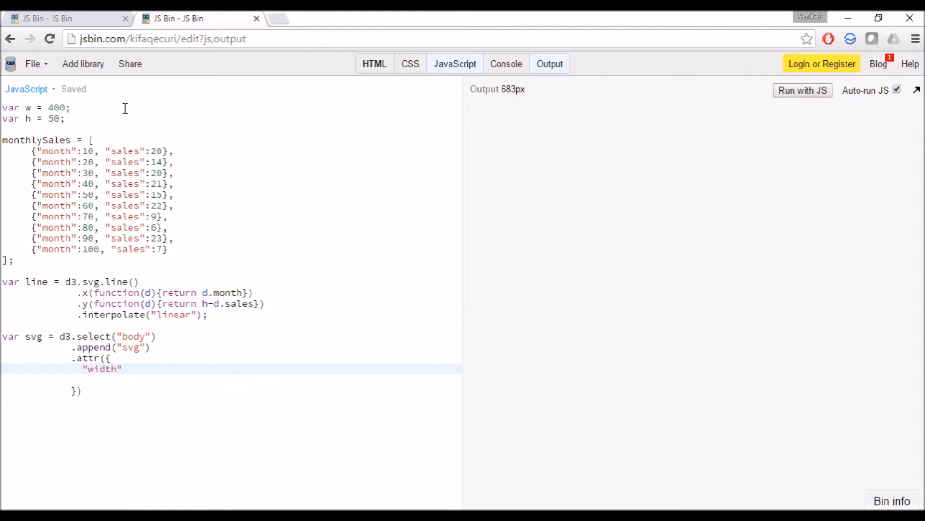
pyautogui.write(':')
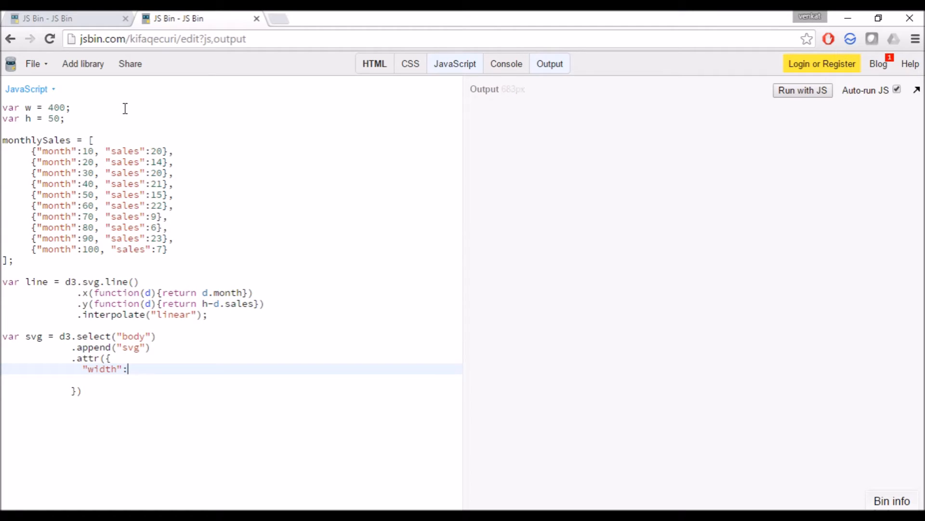
pyautogui.write('w,')
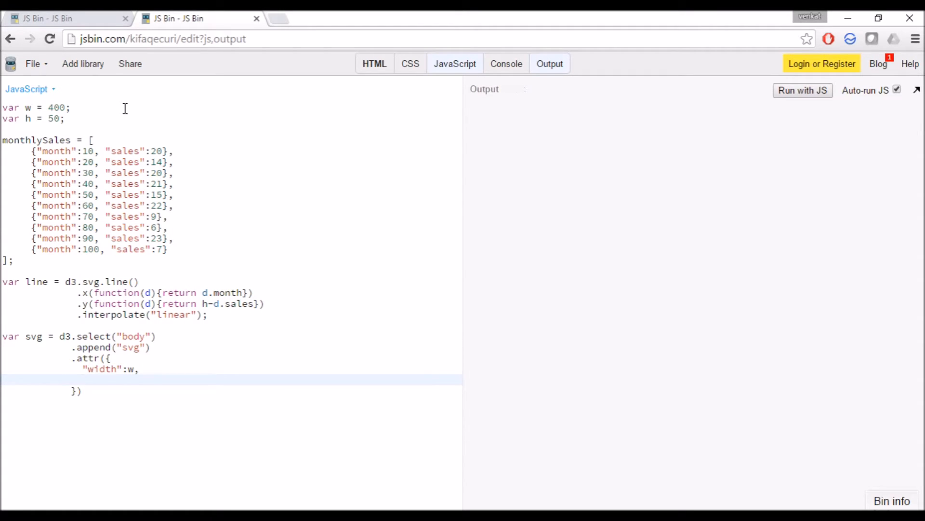
pyautogui.write('"height":h')
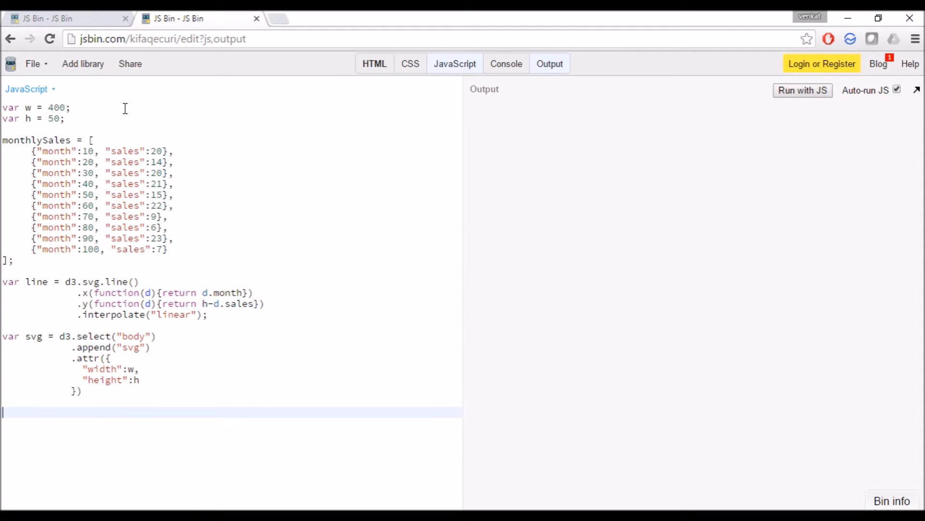
pyautogui.write('var')
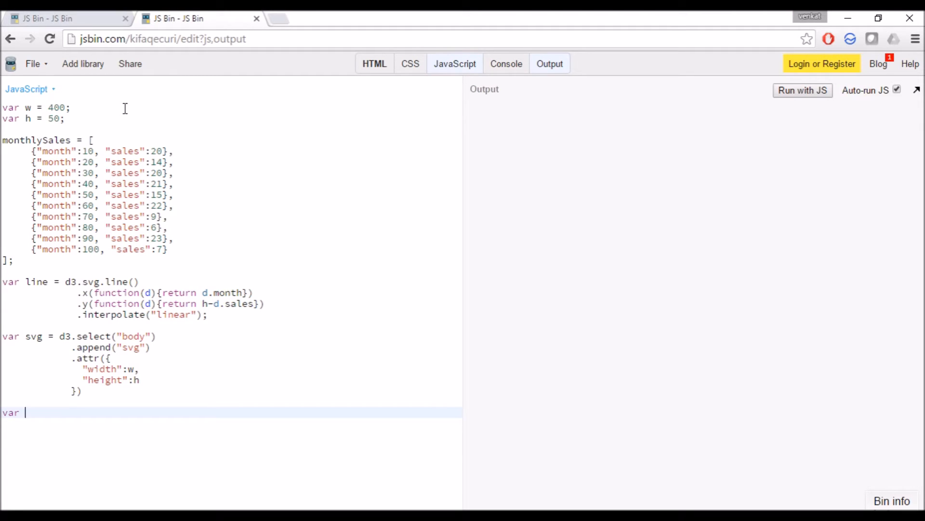
# - Declare var path as svg.append("path")
pyautogui.write('pa')
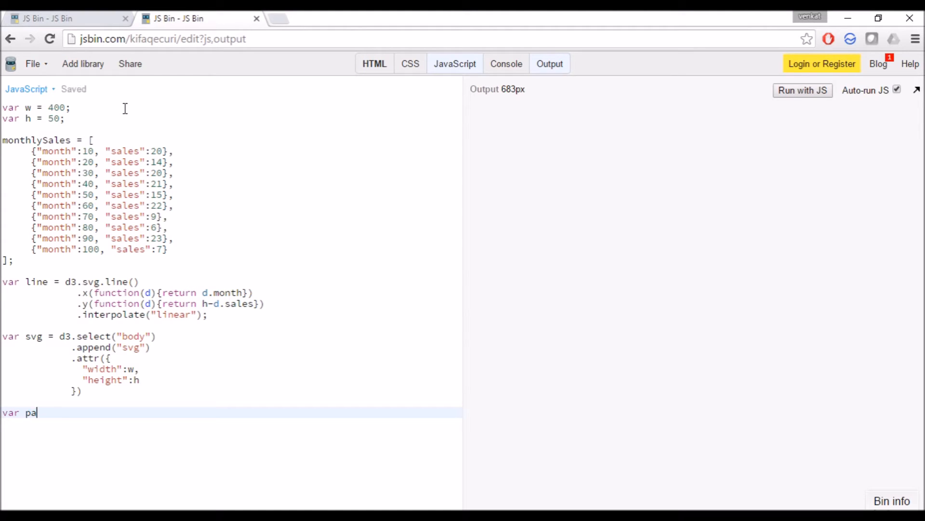
pyautogui.write('th')
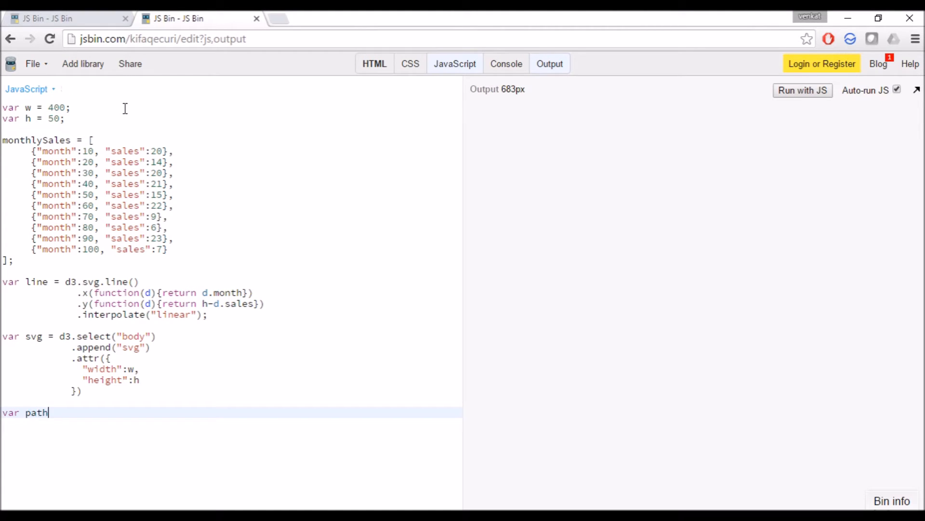
pyautogui.write('=')
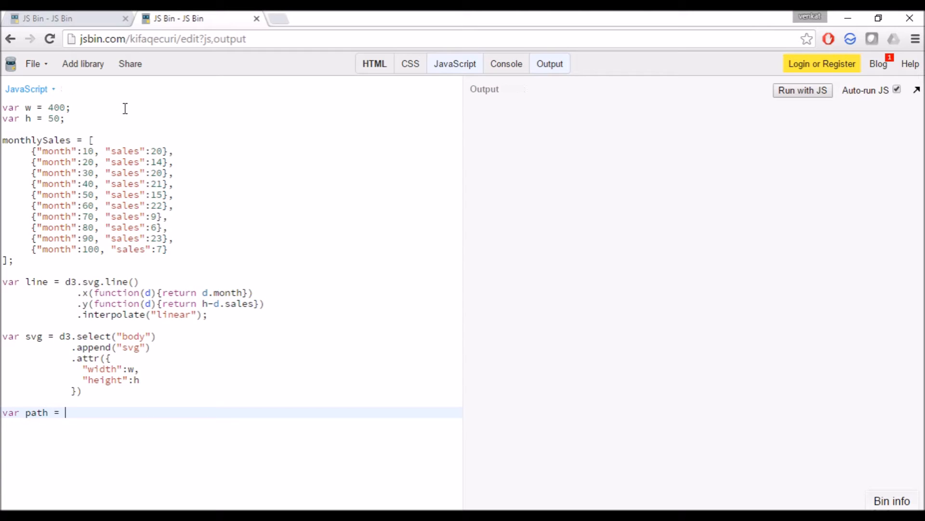
pyautogui.write('svg.')
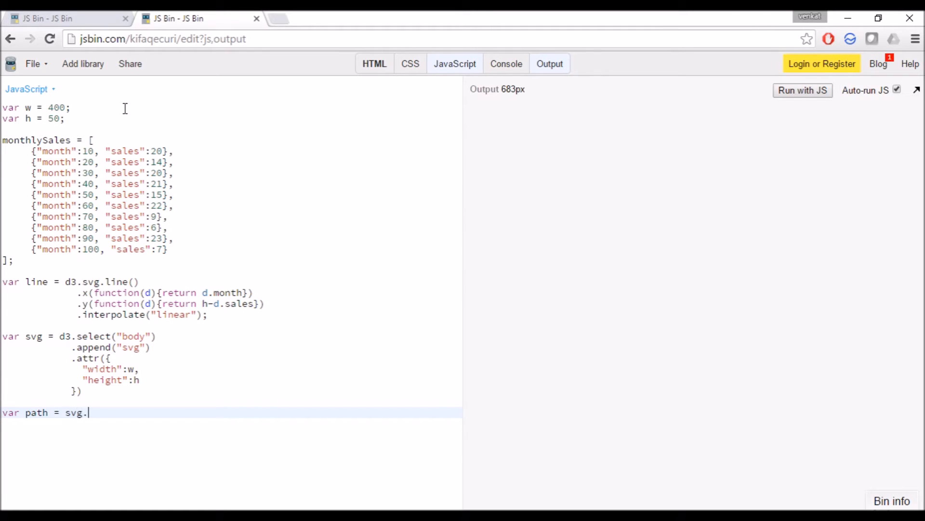
pyautogui.write('ap')
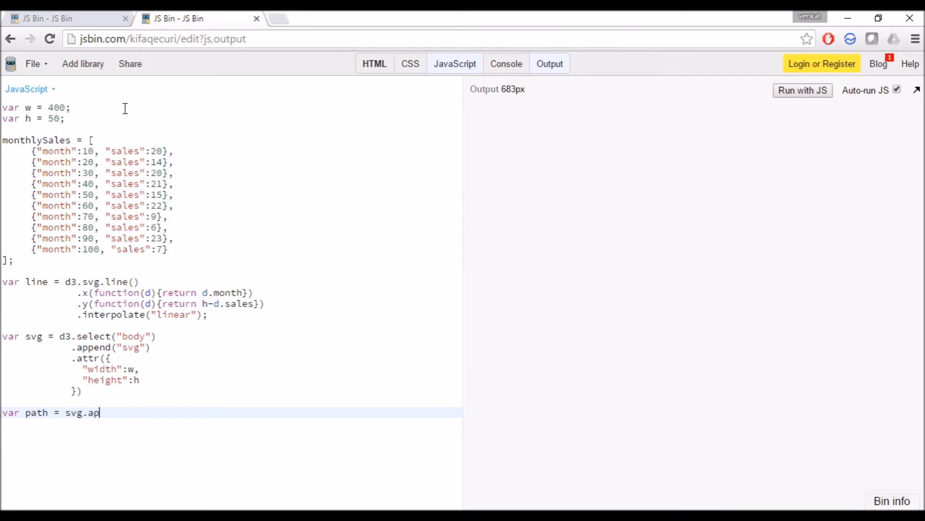
pyautogui.write('pend()')
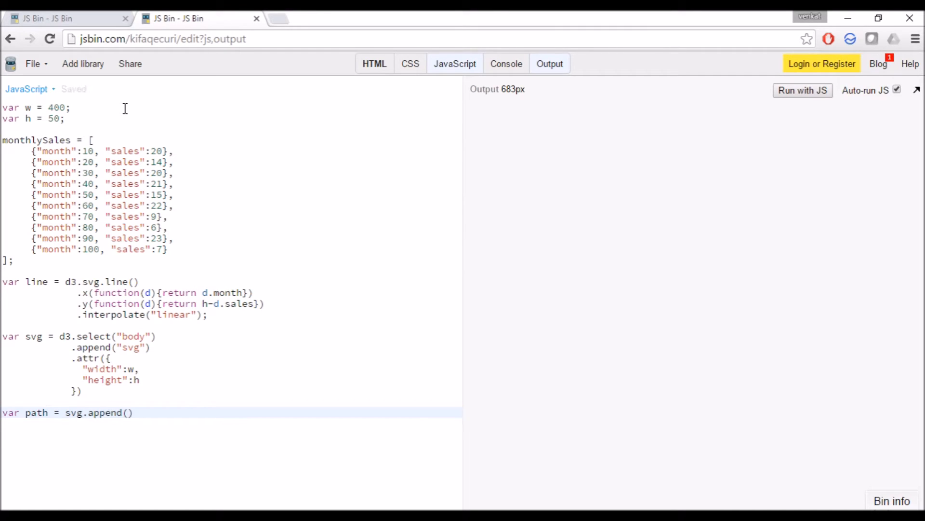
pyautogui.write('"pah"')
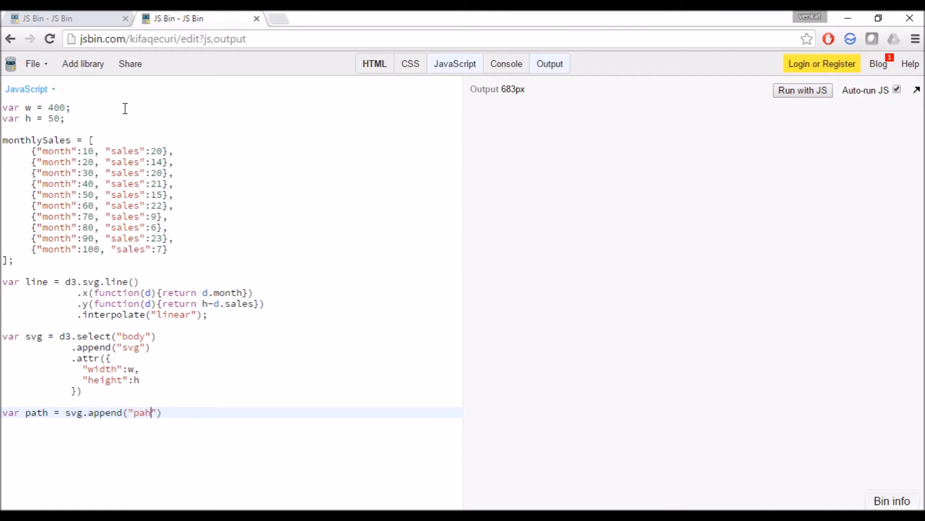
pyautogui.write('th')
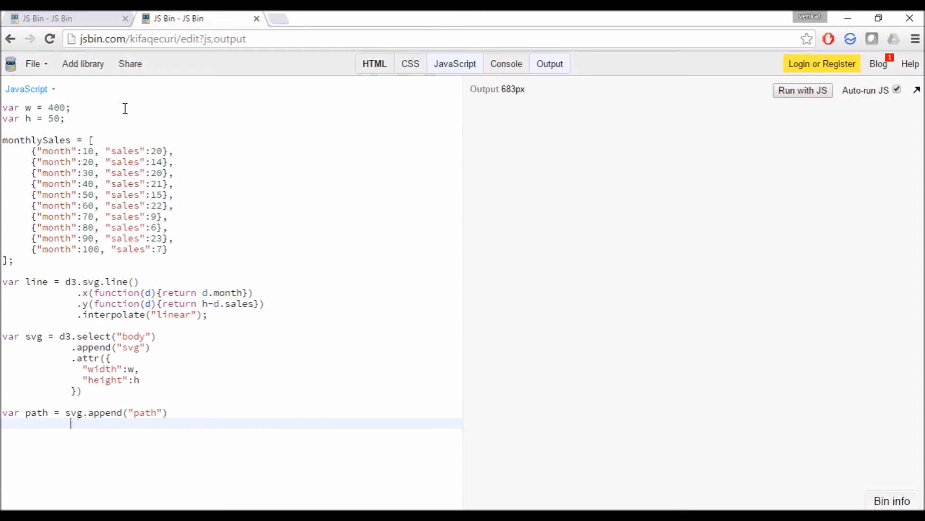
# - Open an .attr object on the path starting with a d key
pyautogui.write('.')
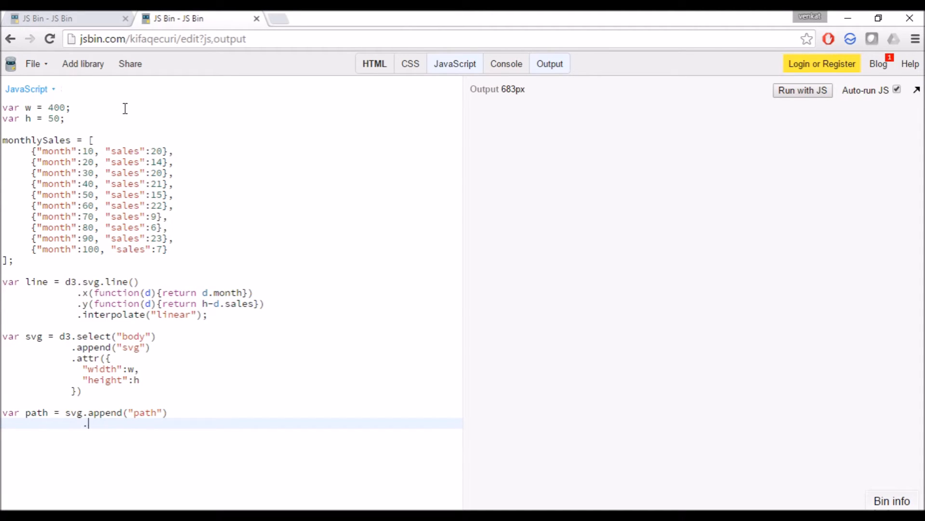
pyautogui.write('attr({')
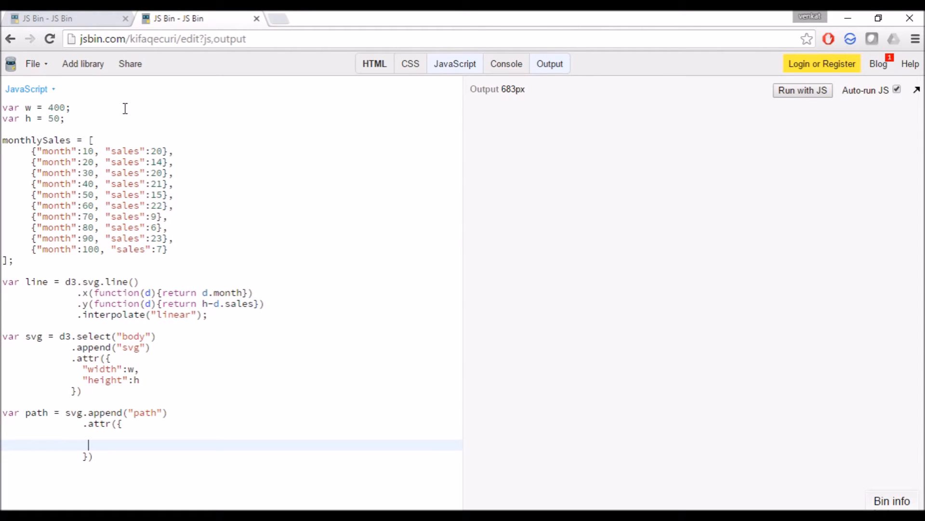
pyautogui.write('d')
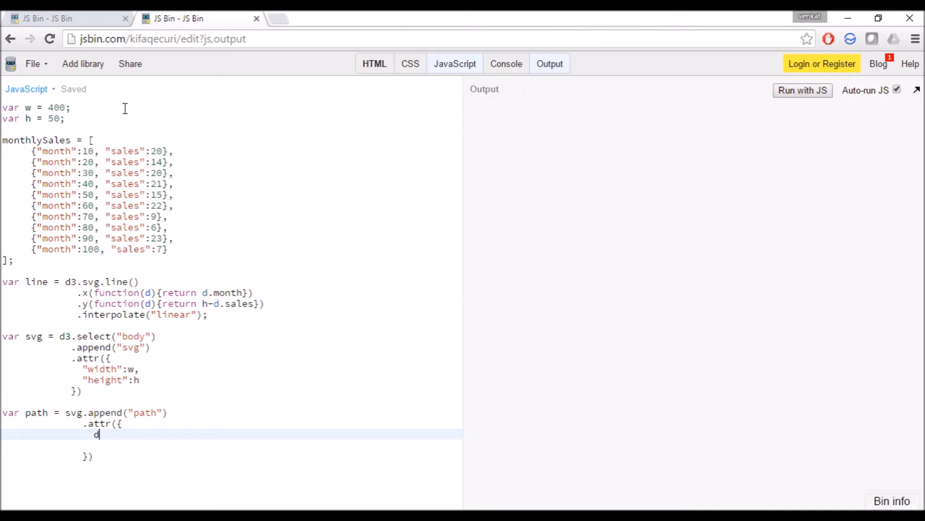
# - Set d to line(monthlySales) and add a trailing comma for the next attribute
pyautogui.write(':')
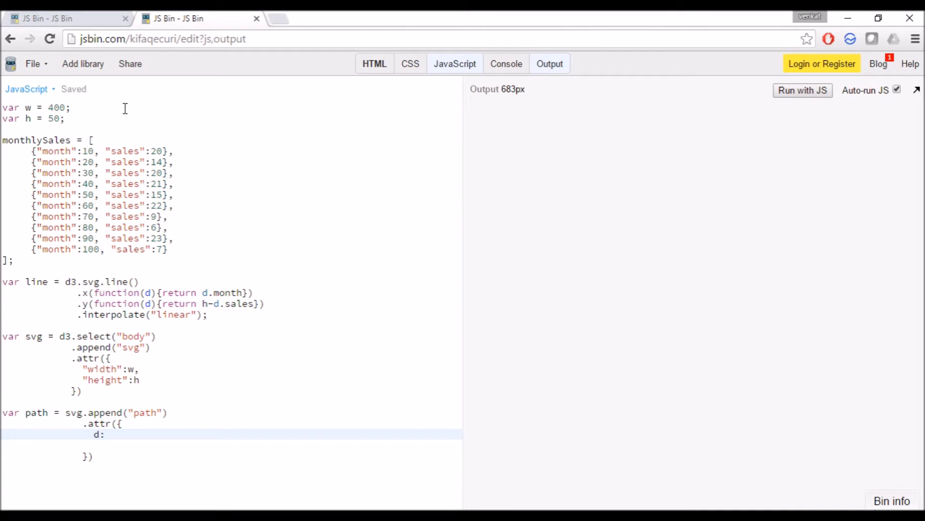
pyautogui.write('line')
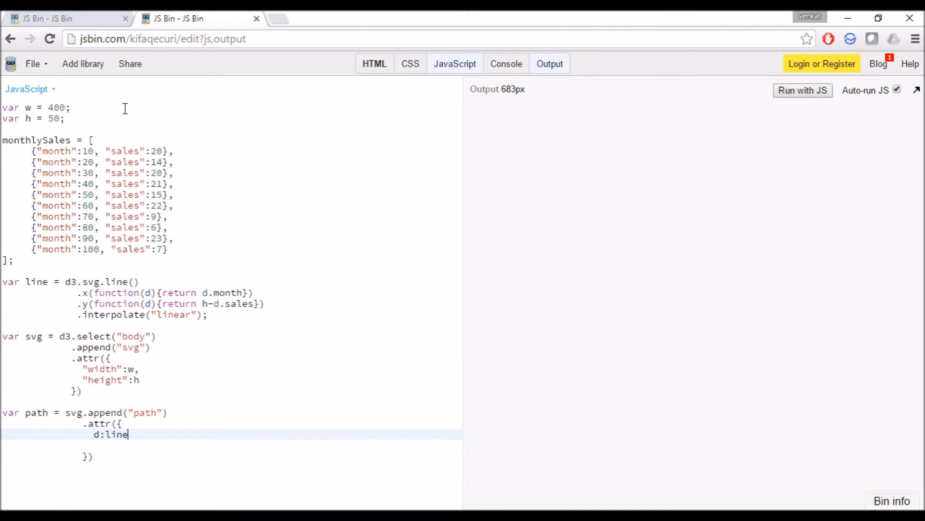
pyautogui.write('()')
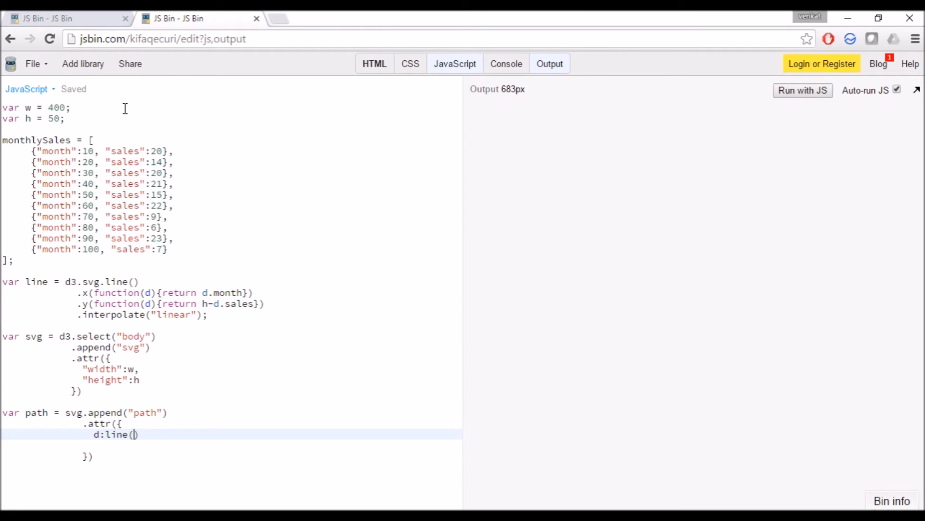
pyautogui.write('mon')
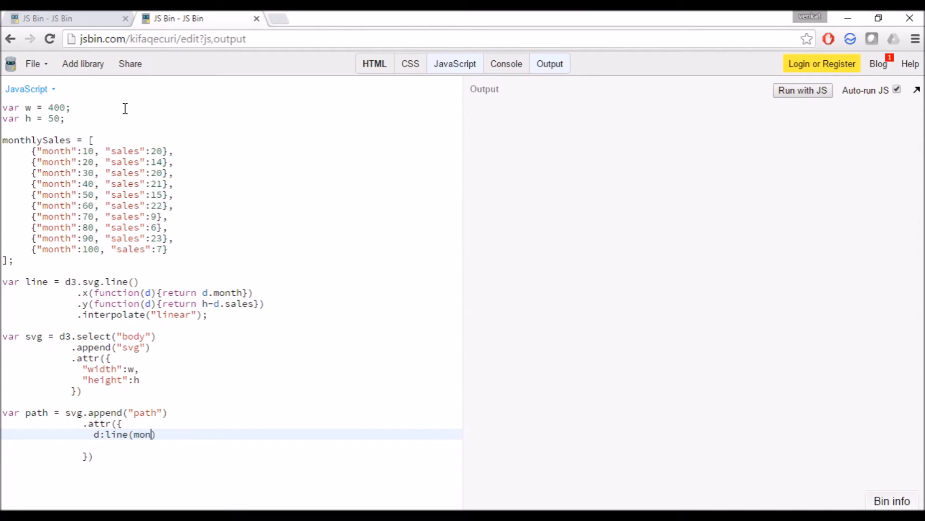
pyautogui.write('thlyS')
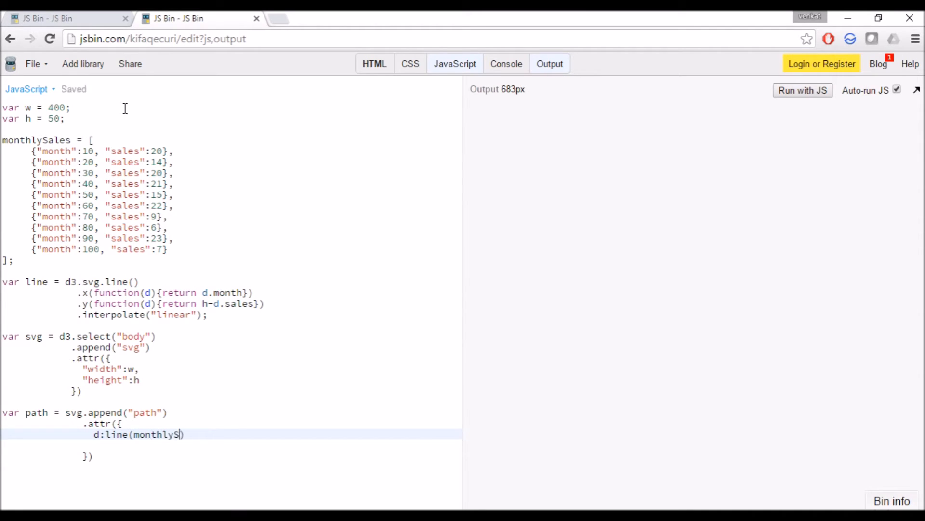
pyautogui.write('ales')
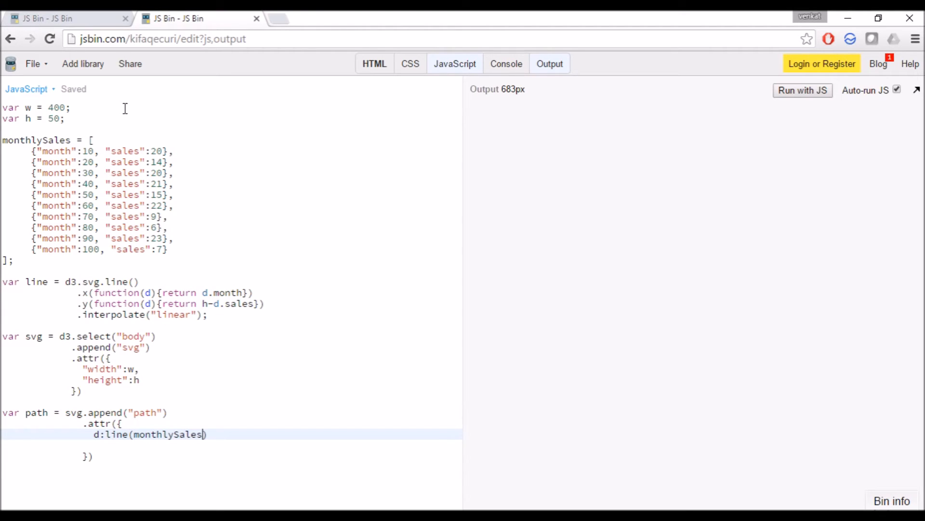
pyautogui.write(')')
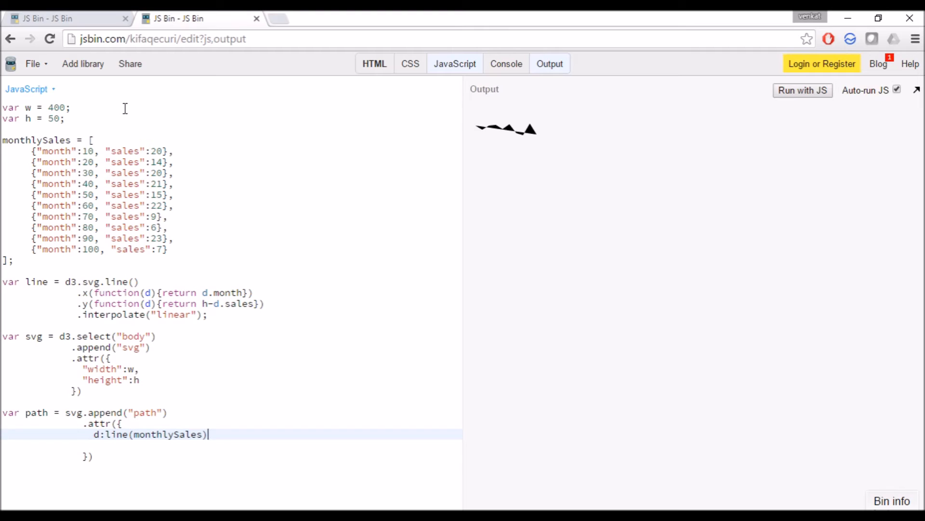
pyautogui.write(',')
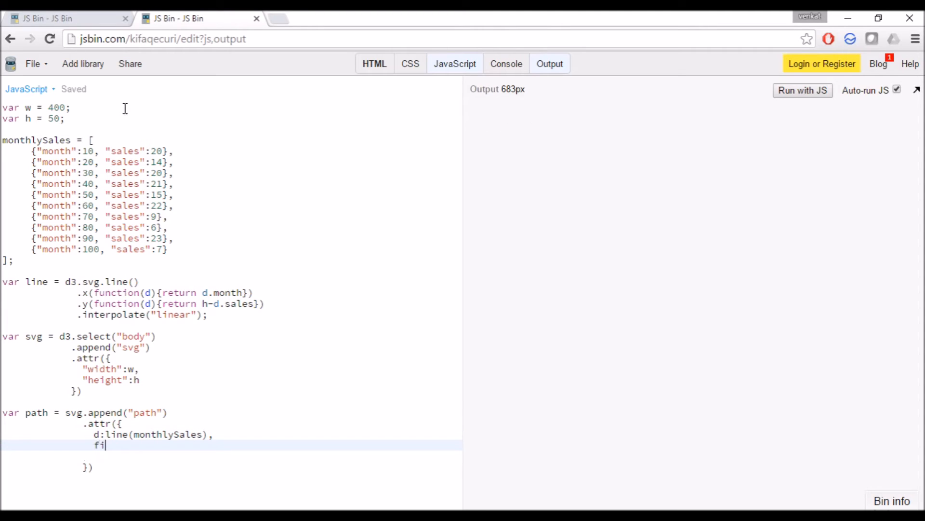
# - Add "fill":"none" to the path's attributes, quoting none
pyautogui.write('ll"')
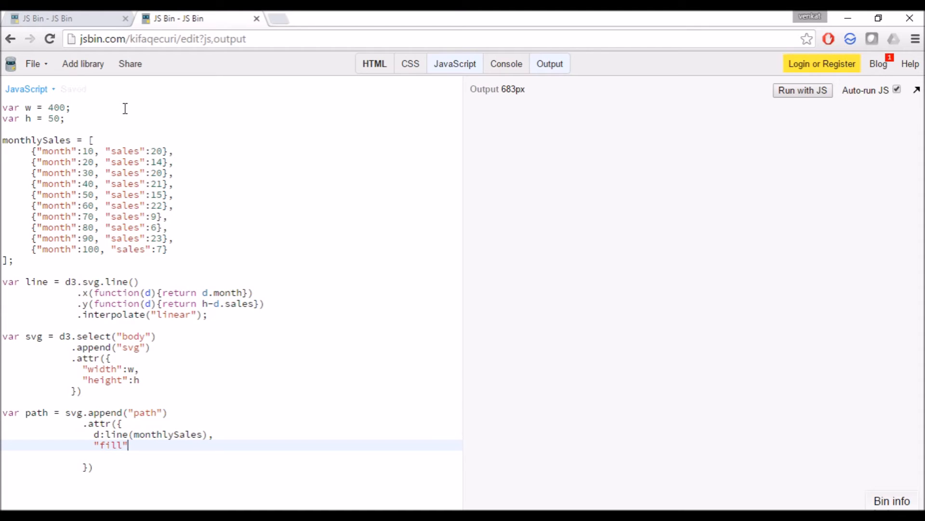
pyautogui.write(':none')
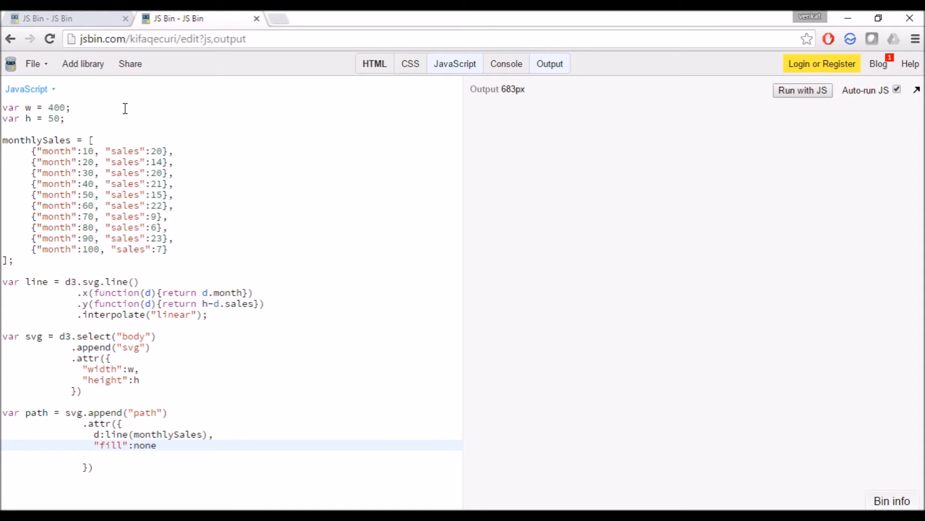
pyautogui.doubleClick(143, 445)
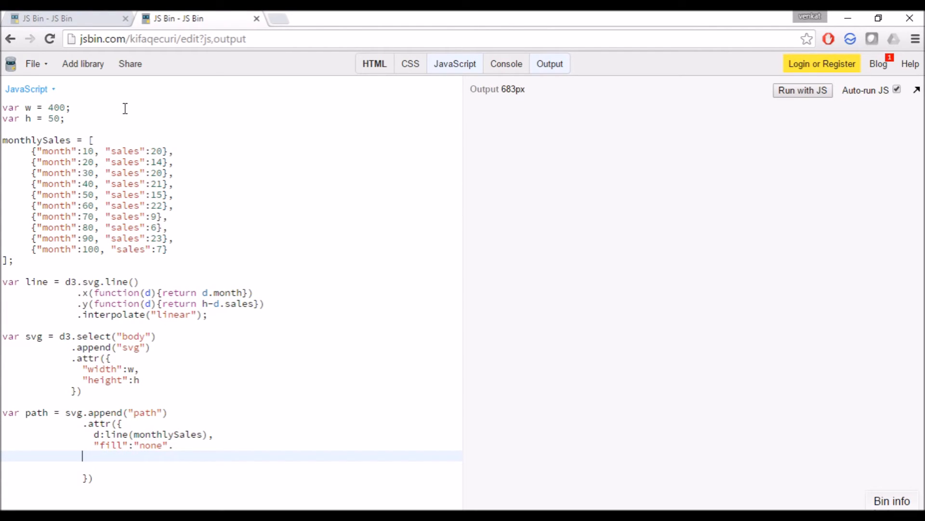
pyautogui.press('Backspace')
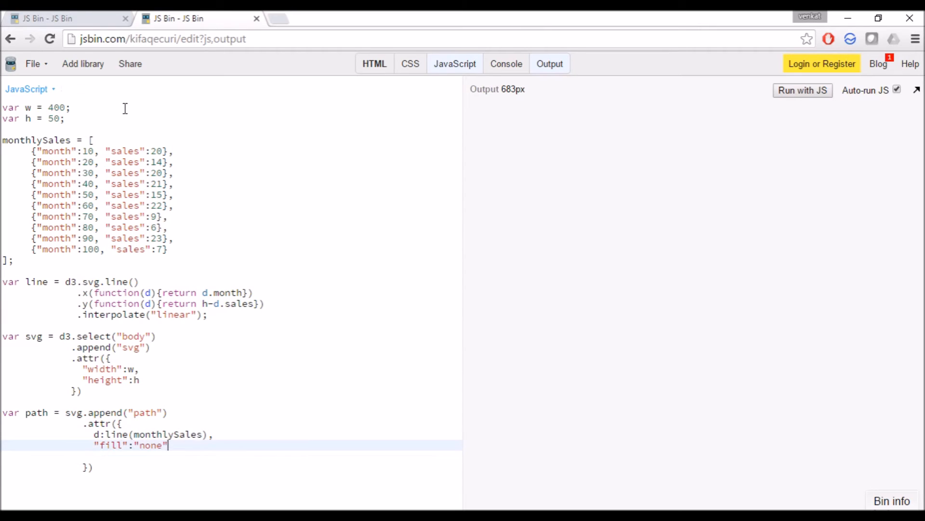
pyautogui.press('enter')
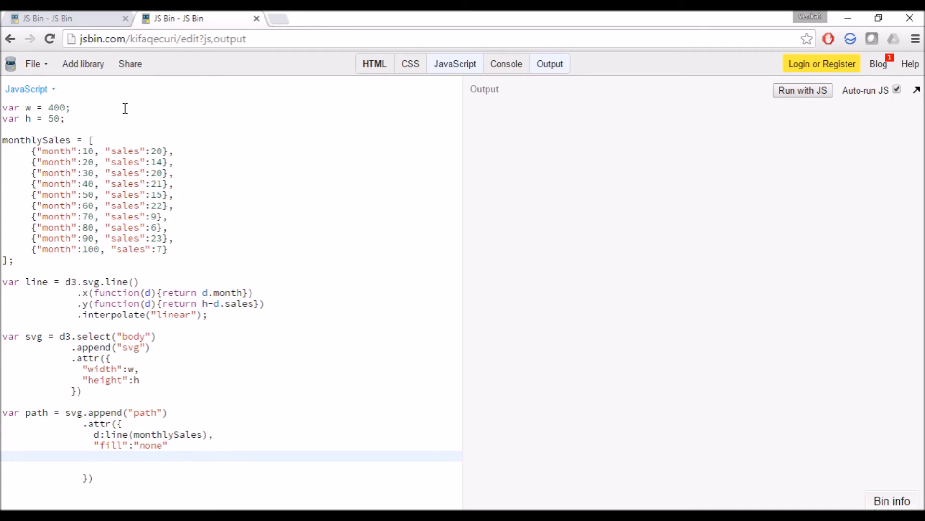
# - Add "stroke":"blue" so the output shows a thin blue sales line
pyautogui.write(',')
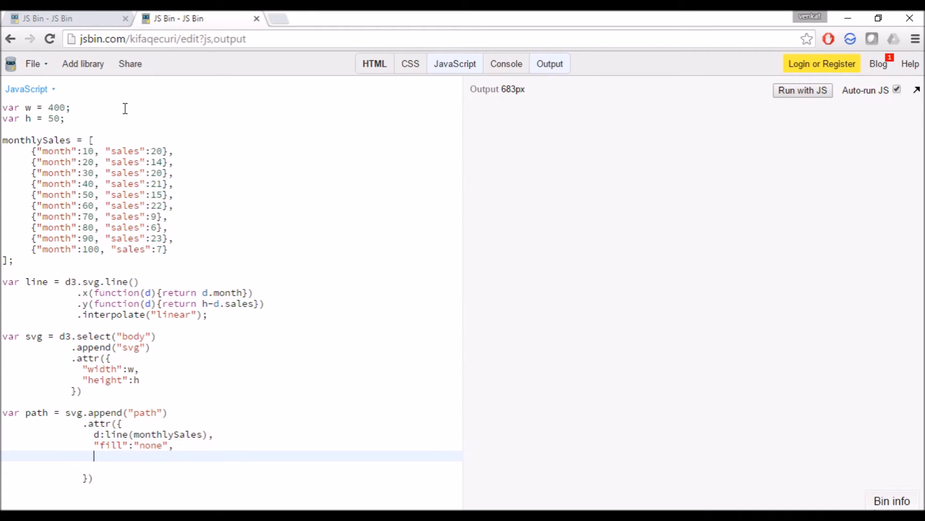
pyautogui.write('"str')
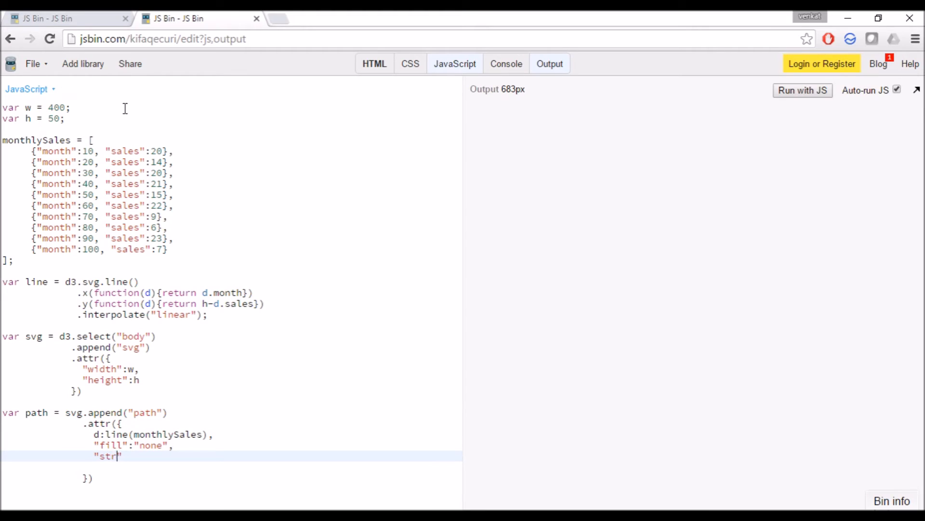
pyautogui.write('oke')
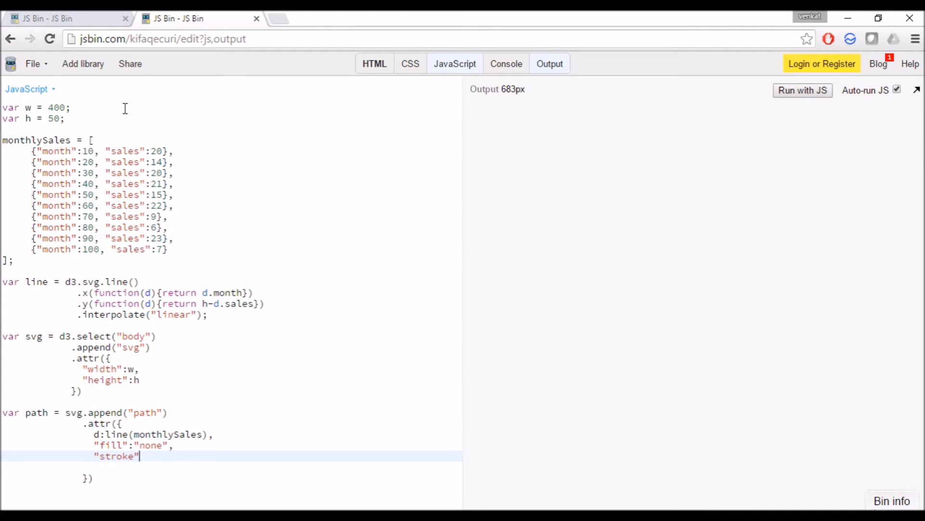
pyautogui.write(':"blue"')
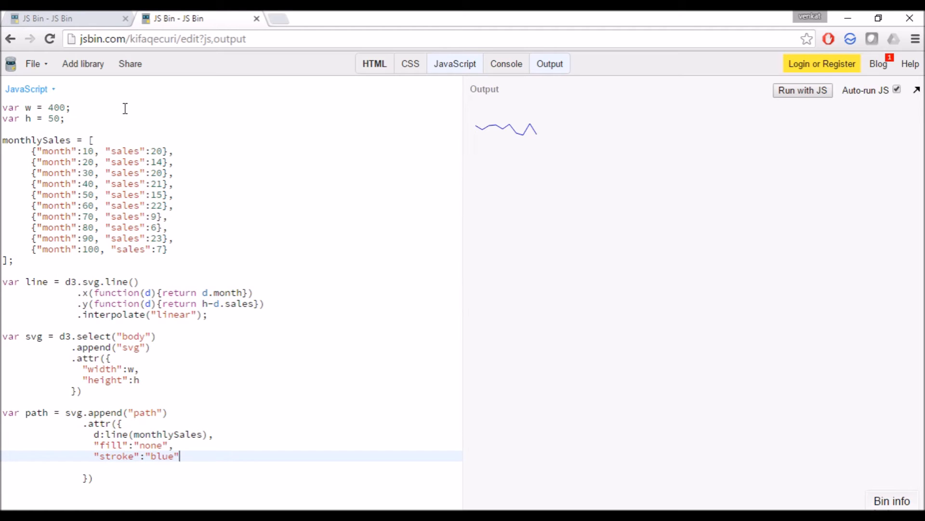
pyautogui.press('enter')
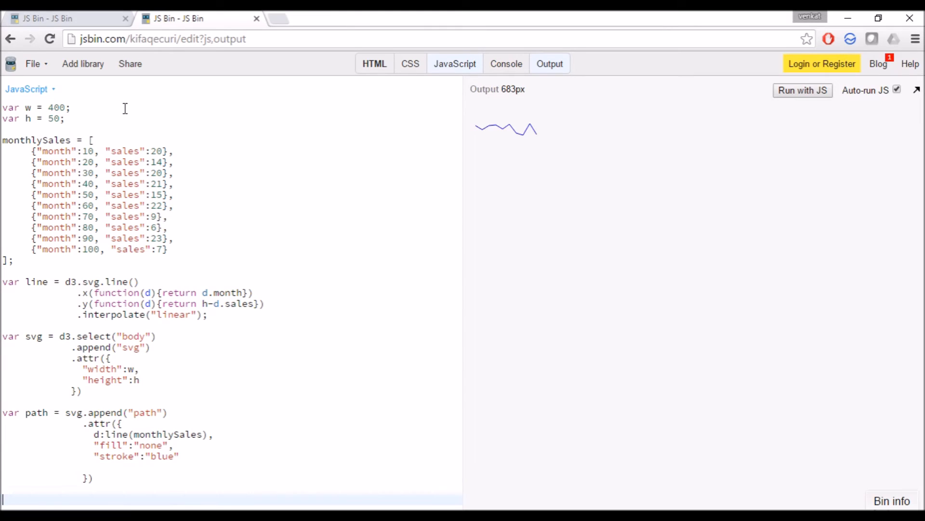
# - Declare var label as svg.selectAll("text")
pyautogui.write('var lab')
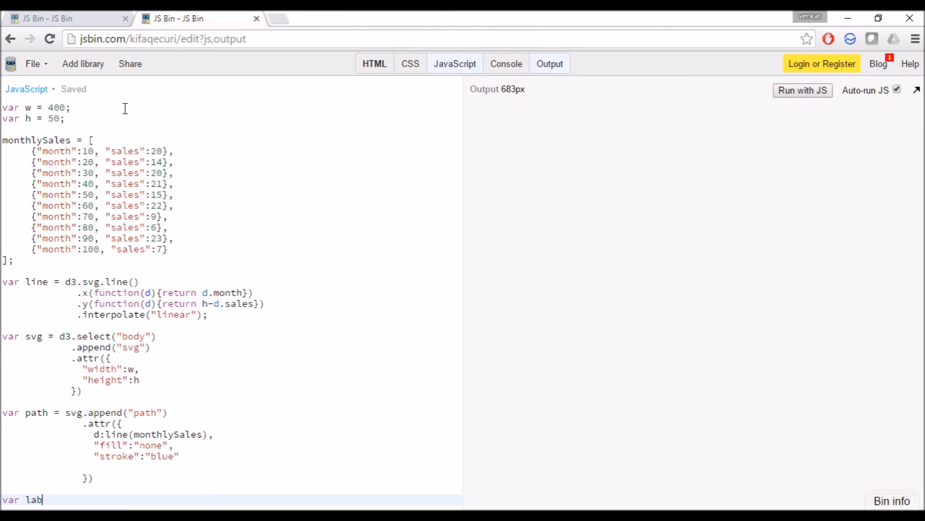
pyautogui.write('el =')
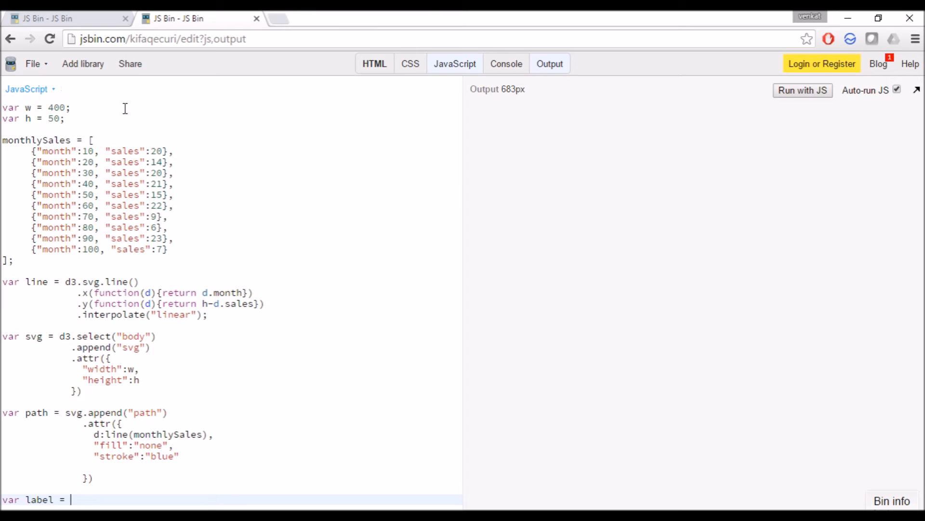
pyautogui.write('svg.s')
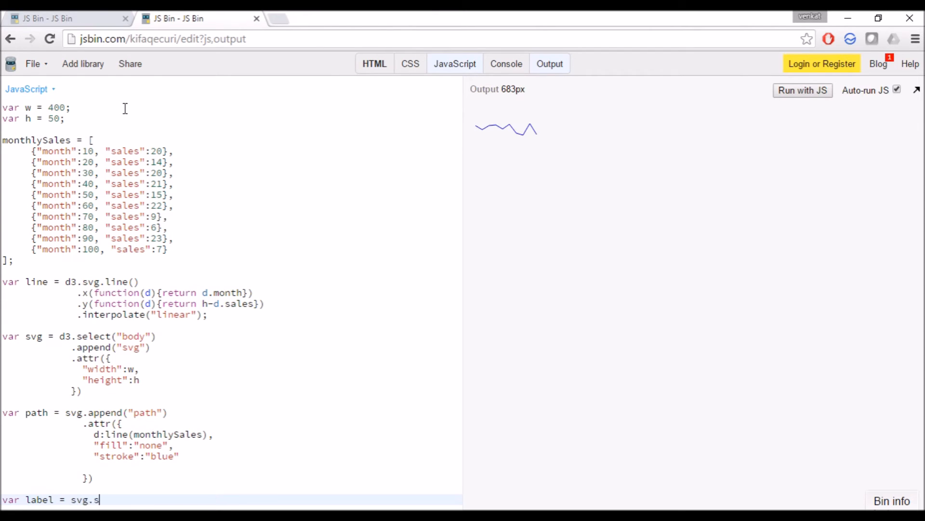
pyautogui.write('electAll')
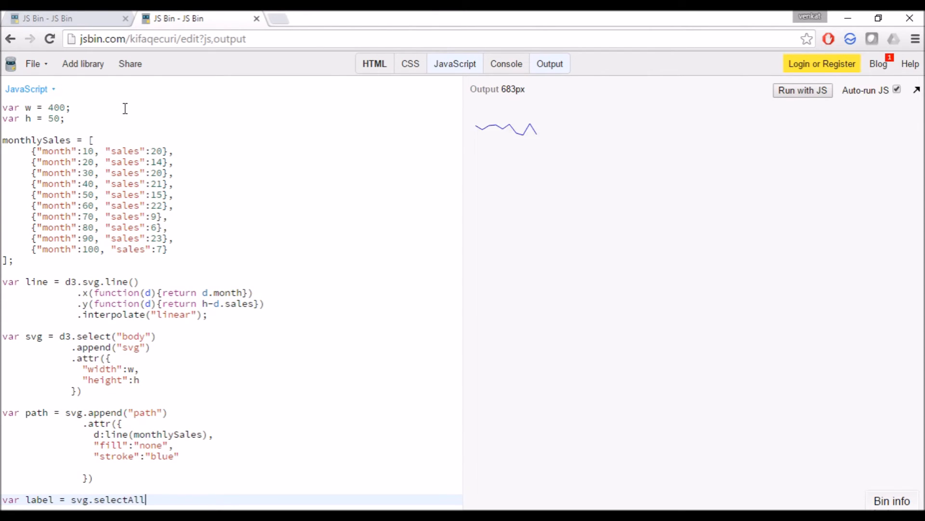
pyautogui.press('ctrl+s')
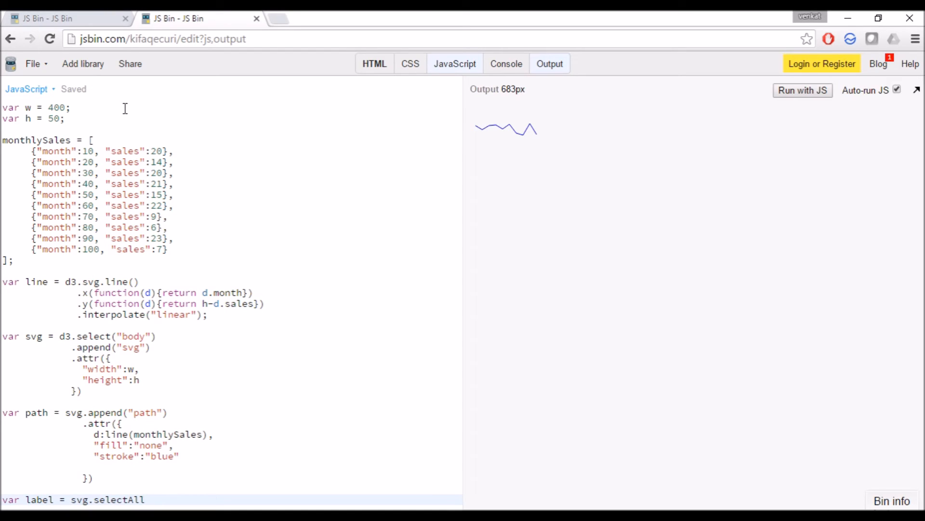
pyautogui.write('()')
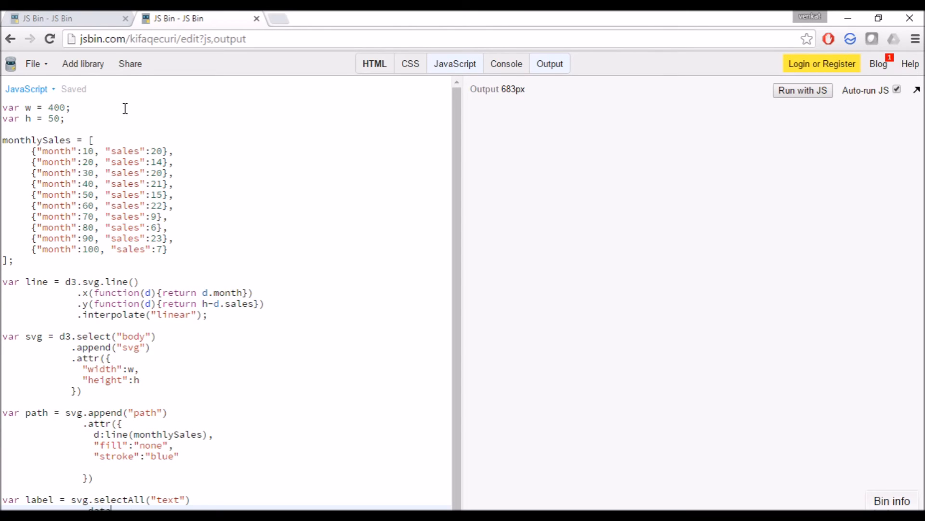
# - Bind monthlySales data, call .enter and append a text element per entry
pyautogui.click(802, 91)
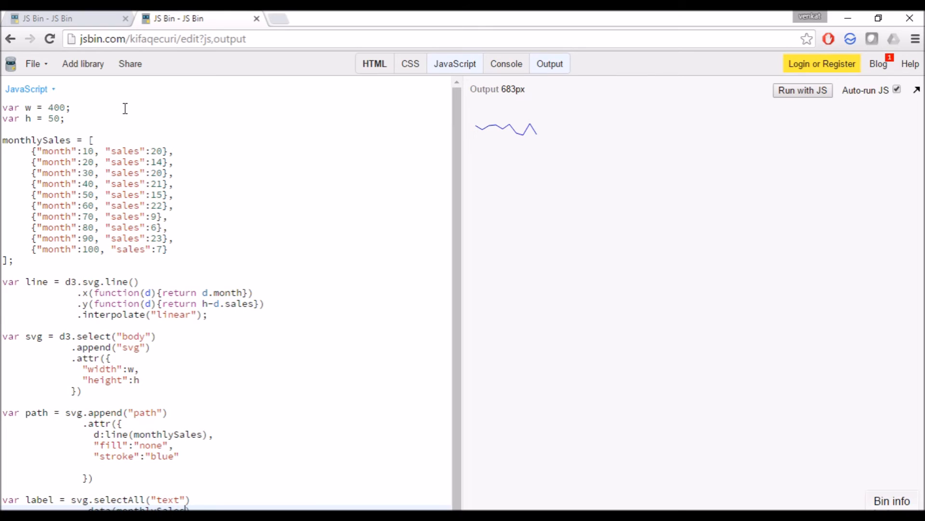
pyautogui.scroll(-3)
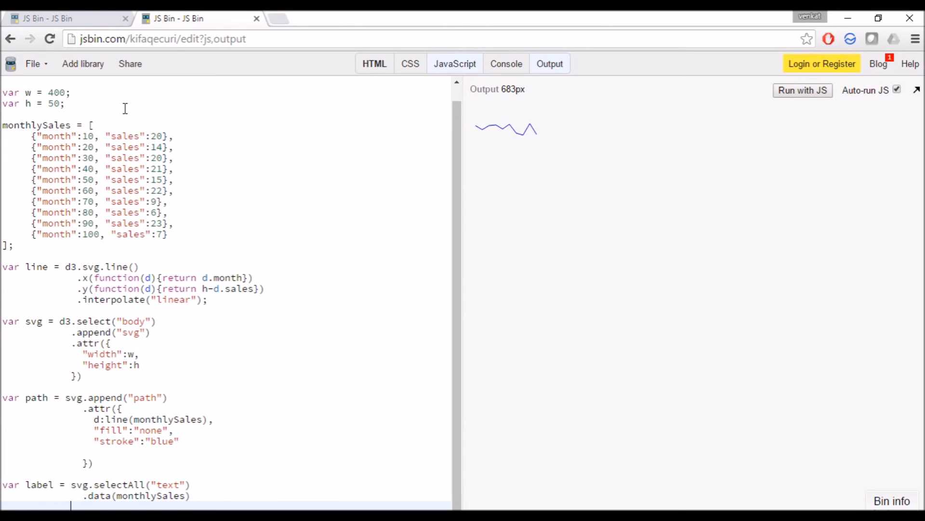
pyautogui.write('.enter')
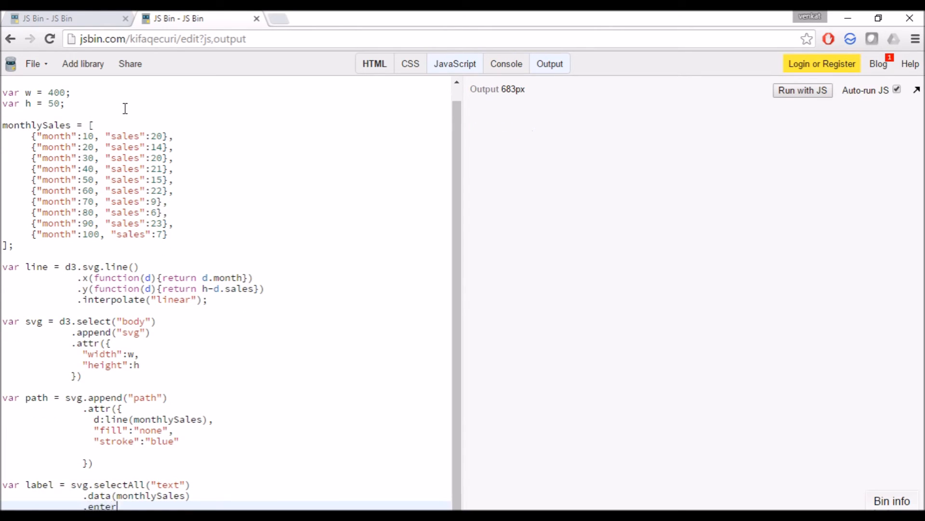
pyautogui.click(802, 90)
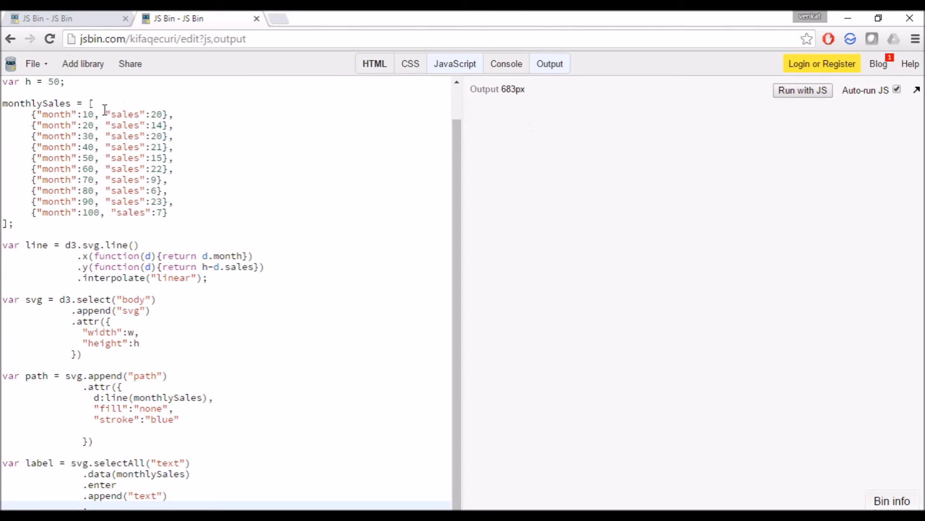
# - Set each label's text to d.sales and open an .attr block for the labels
pyautogui.write('.text')
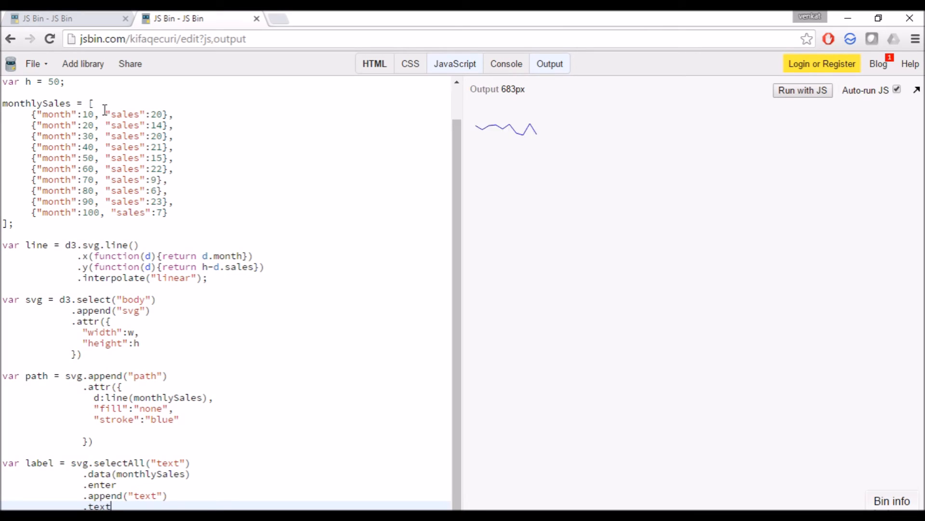
pyautogui.write('()')
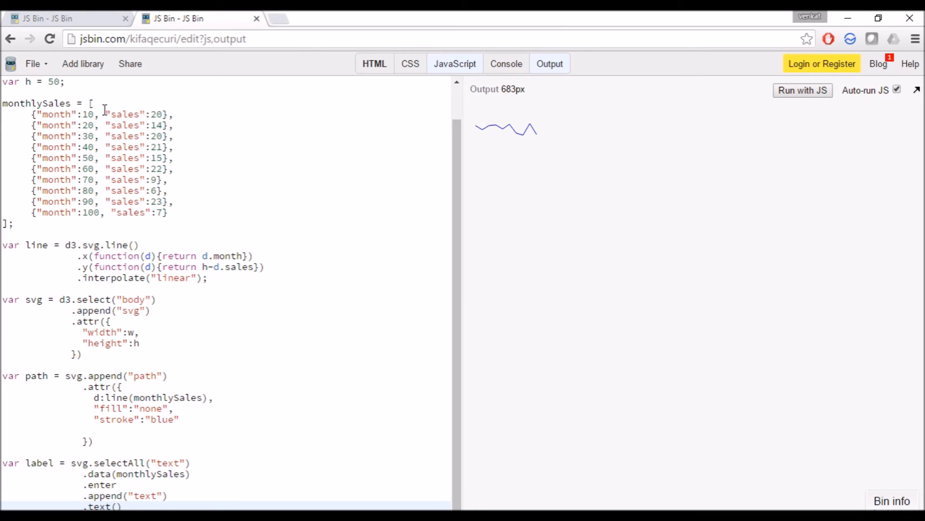
pyautogui.write('function')
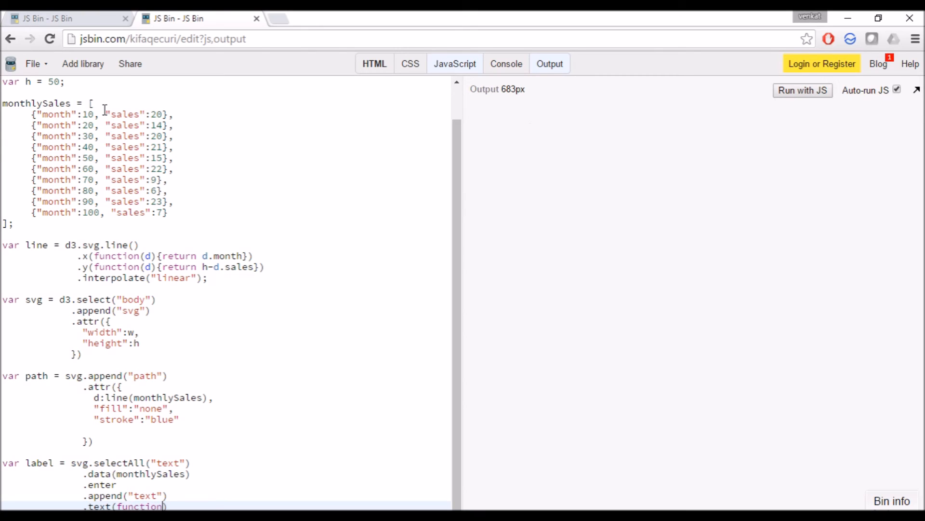
pyautogui.write('d)')
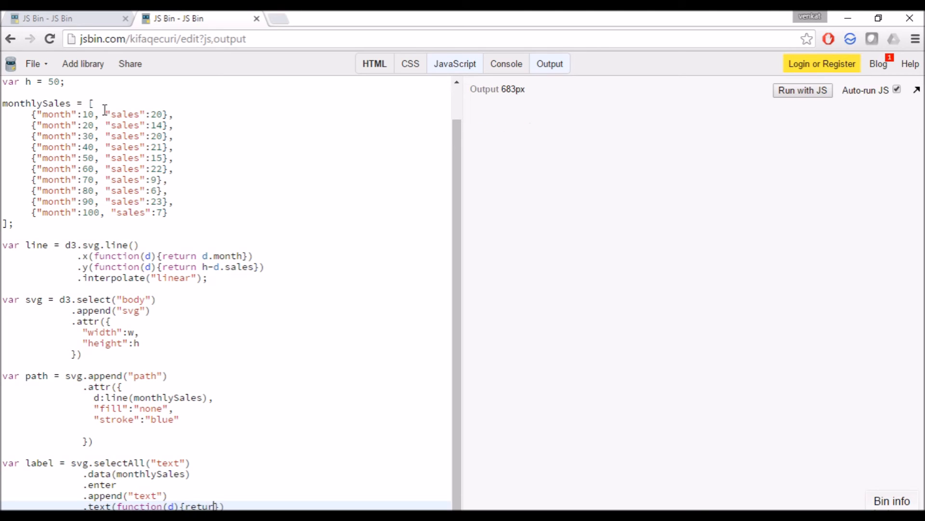
pyautogui.write('d.sales')
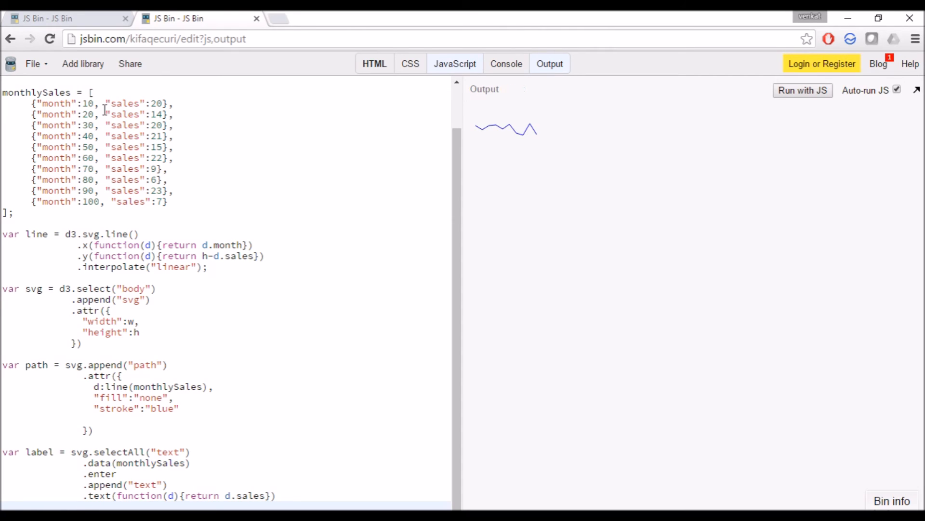
pyautogui.write('.attr({')
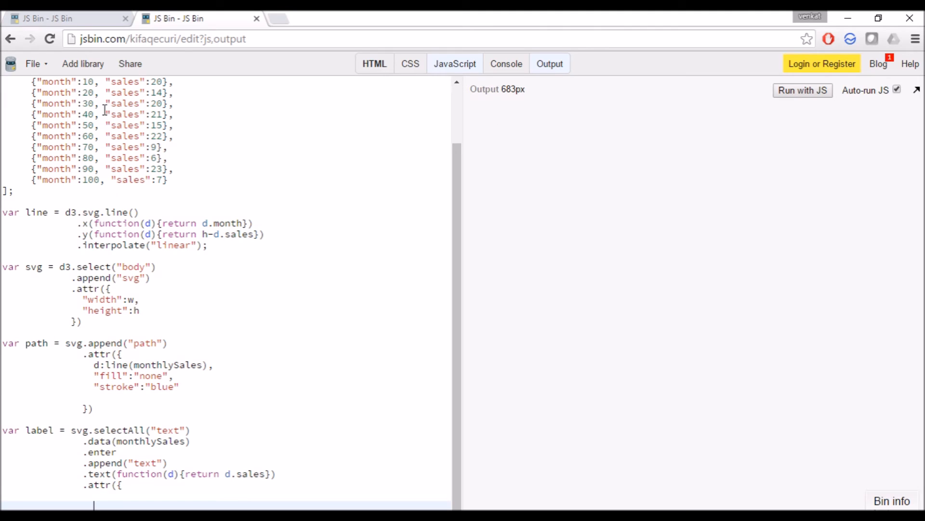
# - Reuse the month accessor for label x and set y to h minus d.sales
pyautogui.click(802, 91)
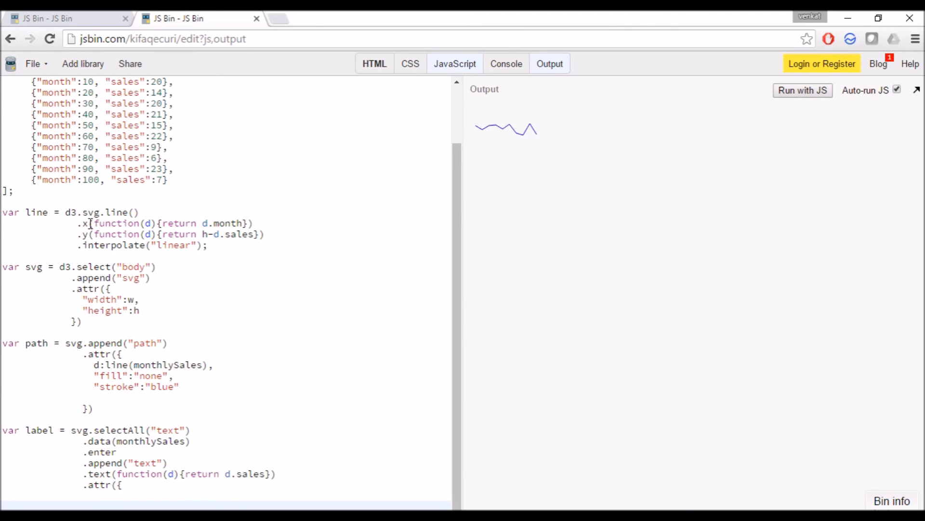
pyautogui.moveTo(89, 223); pyautogui.dragTo(253, 223)
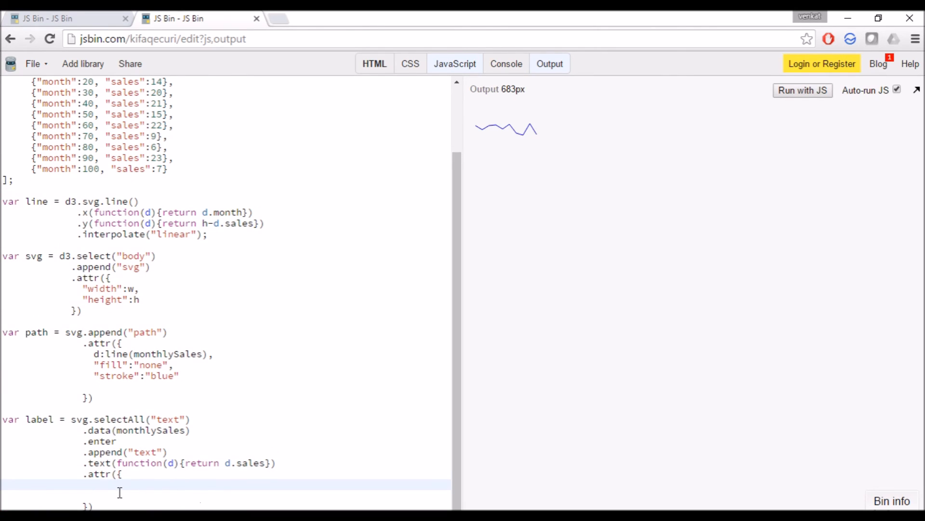
pyautogui.write('x:(function(d){return d.month')
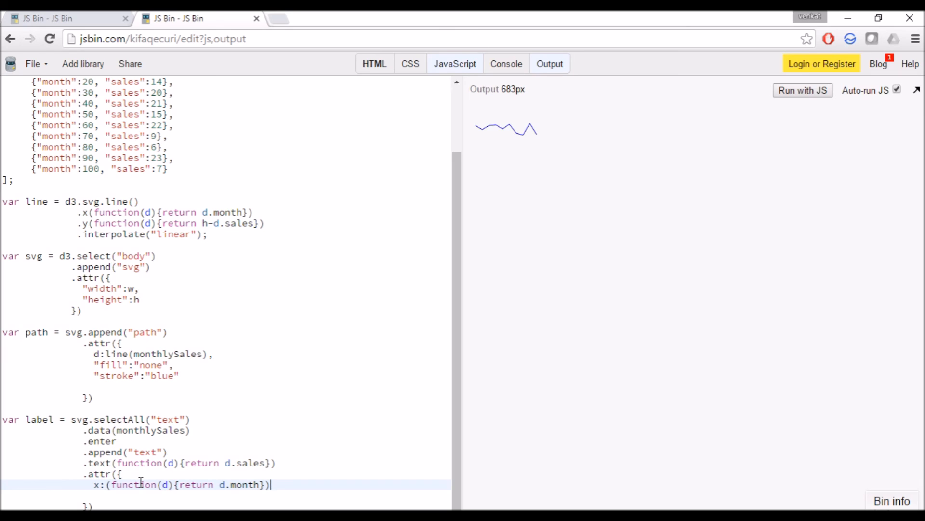
pyautogui.write(',')
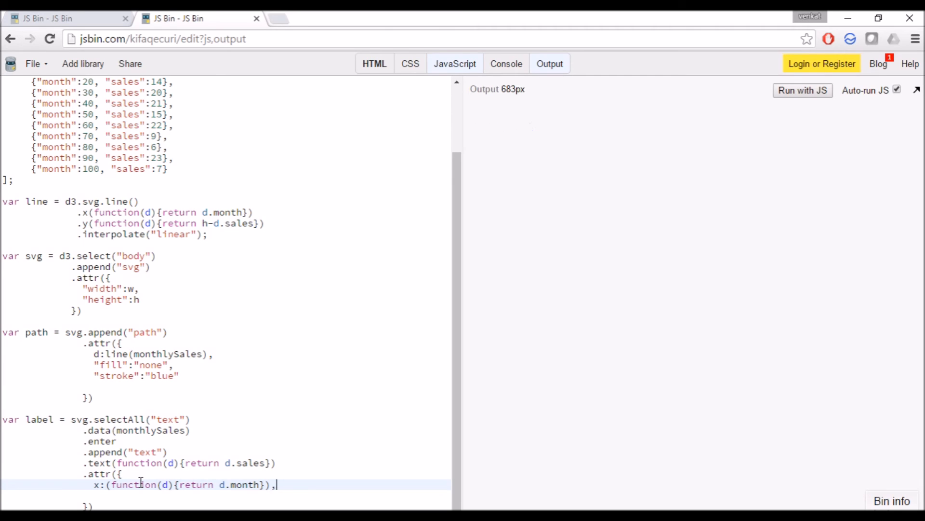
pyautogui.click(802, 90)
pyautogui.write('y:(function(d){return h-d.sales})')
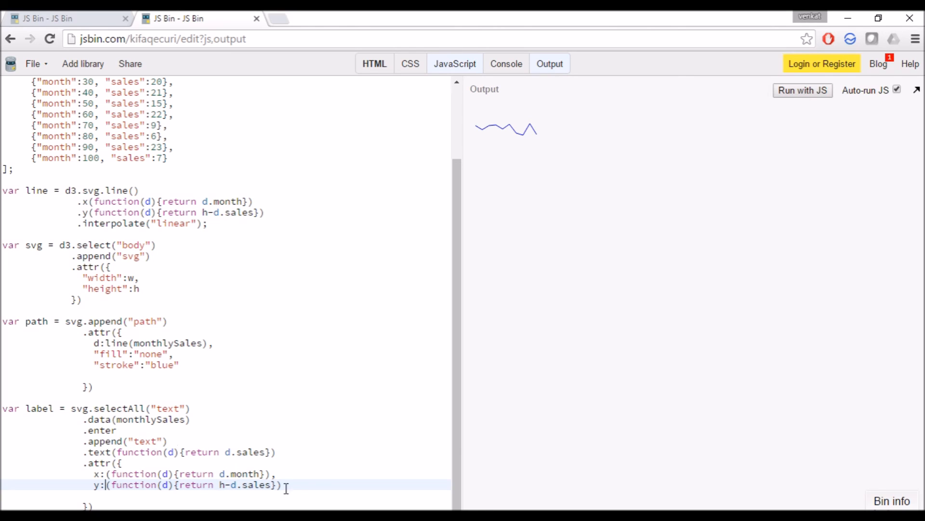
pyautogui.press('enter')
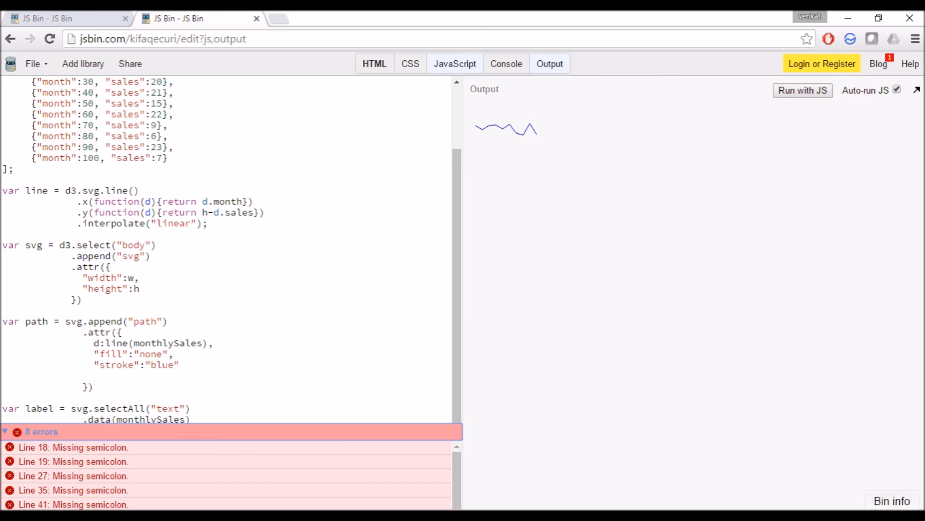
# - From the Line 18 error, correct .enter to .enter() in the label code so the value labels render
pyautogui.scroll(-3)
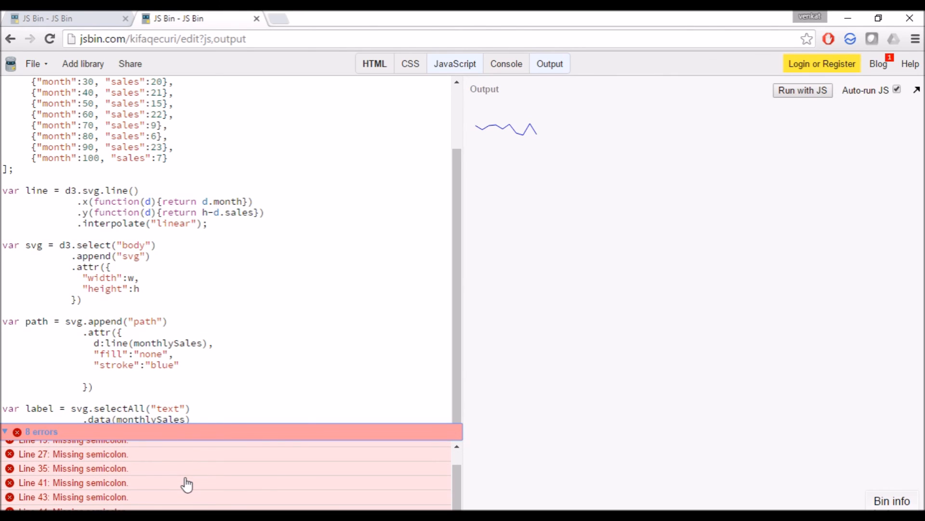
pyautogui.click(73, 447)
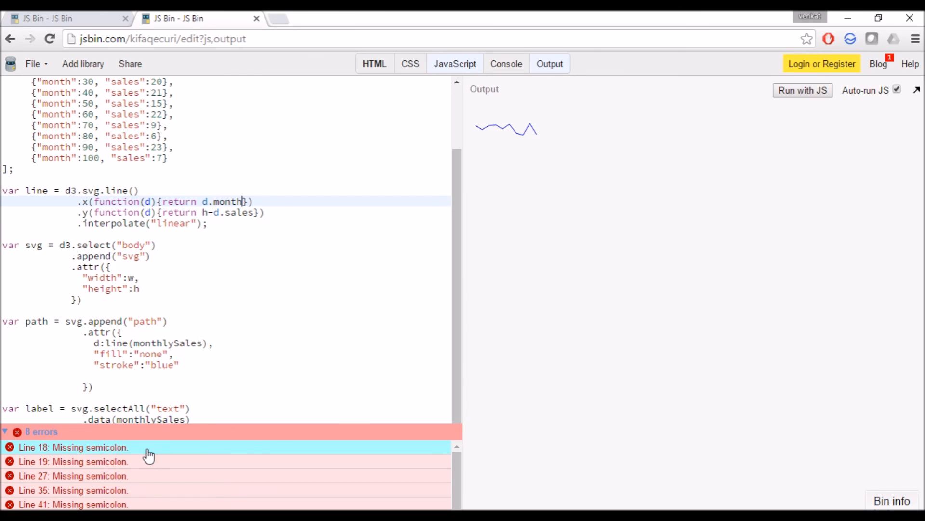
pyautogui.scroll(-3)
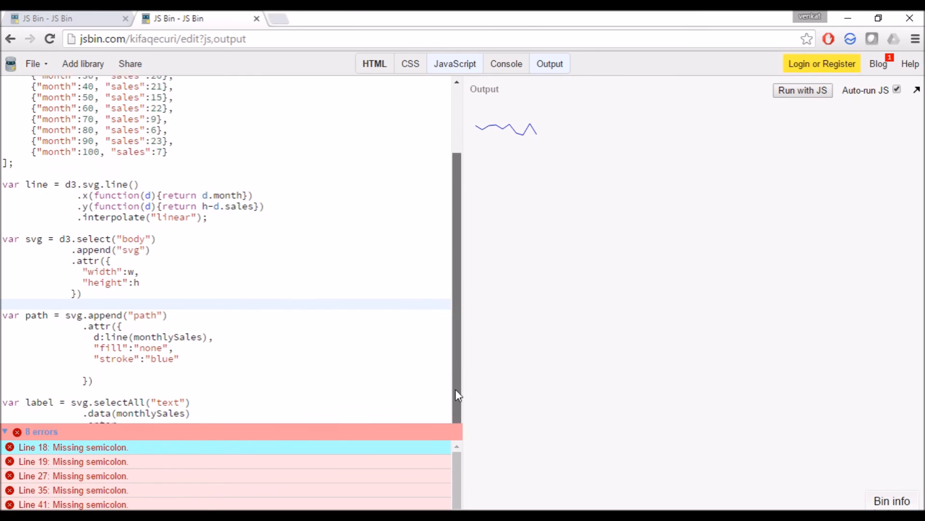
pyautogui.scroll(-3)
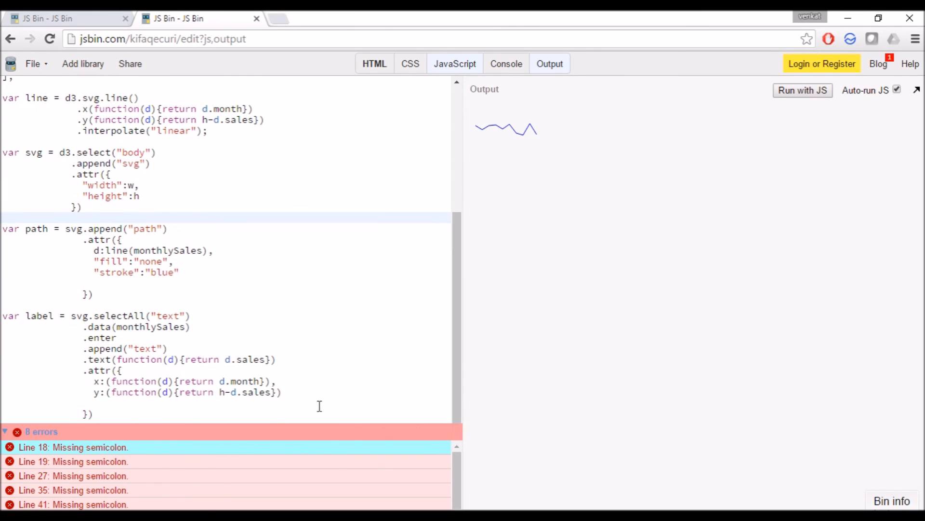
pyautogui.click(116, 338)
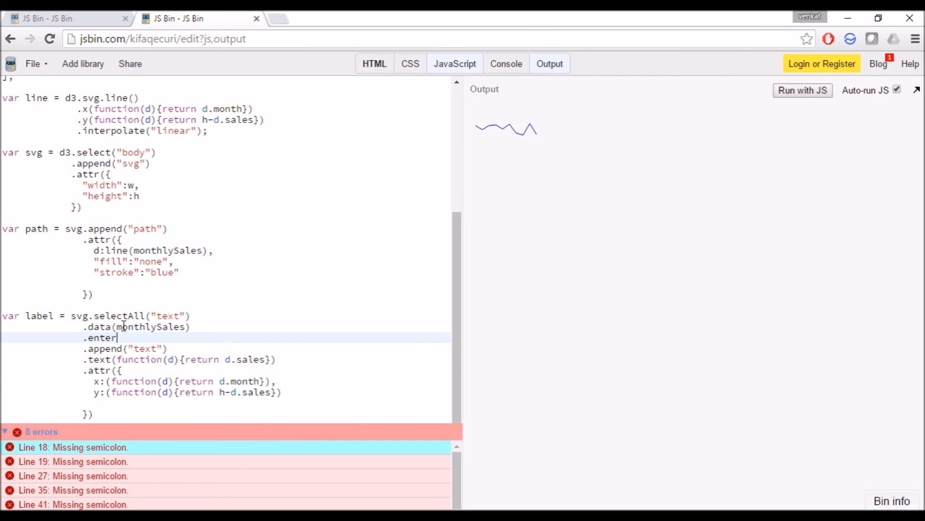
pyautogui.write('()')
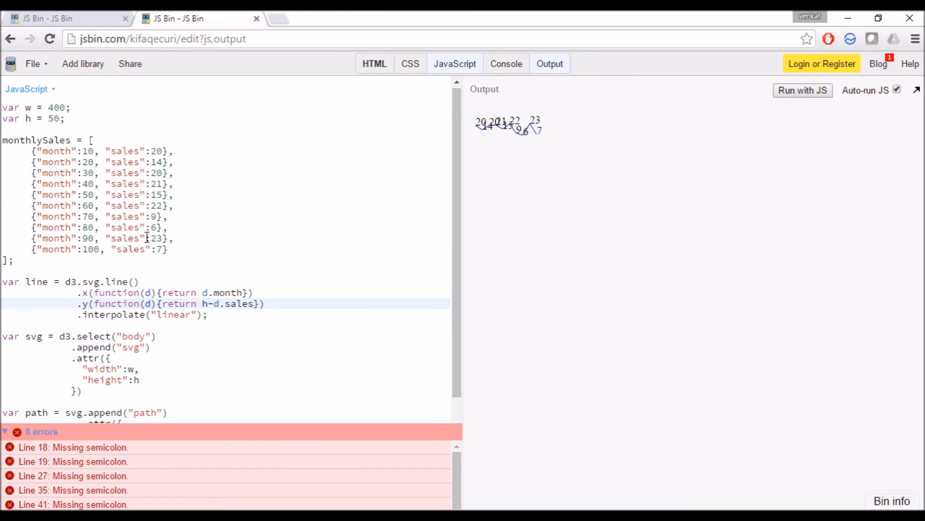
# - Change d.month to d.month*4 in the line's .x accessor and the label's x attribute
pyautogui.click(308, 293)
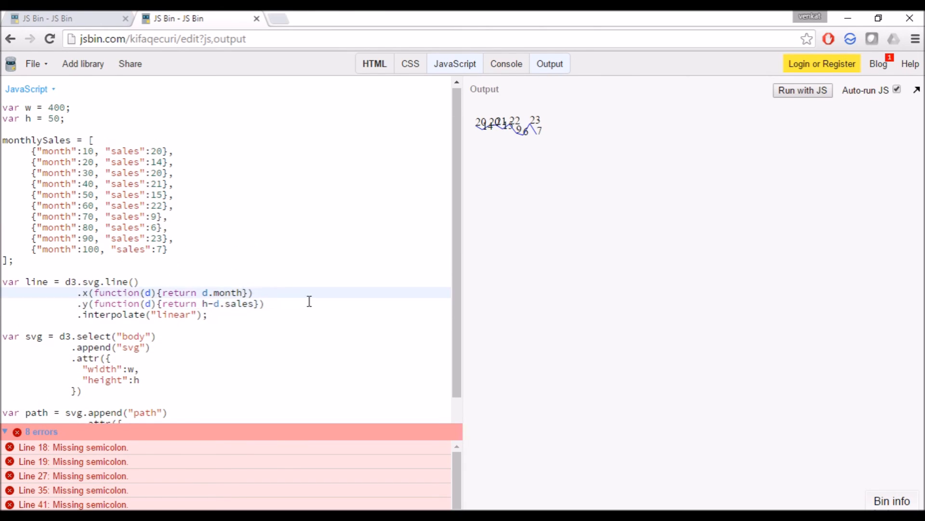
pyautogui.write('*')
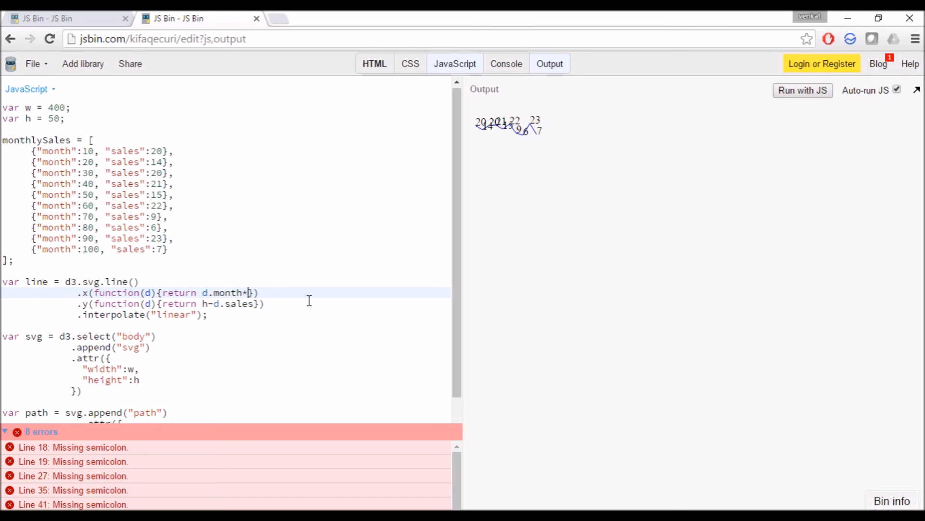
pyautogui.write('4')
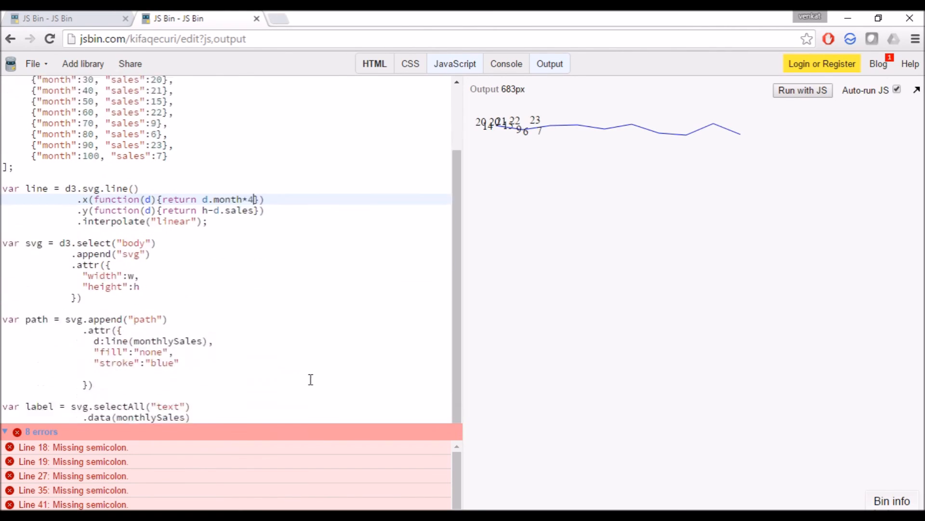
pyautogui.scroll(-3)
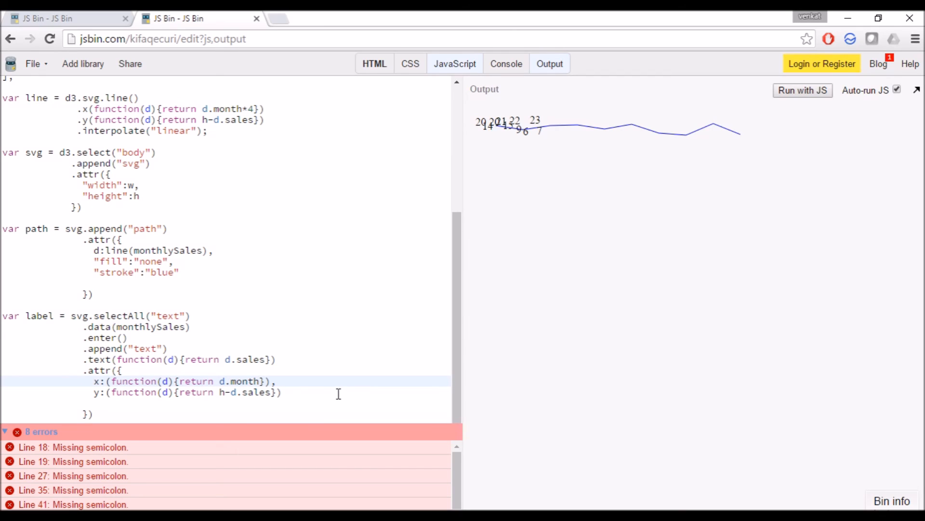
pyautogui.write('*4')
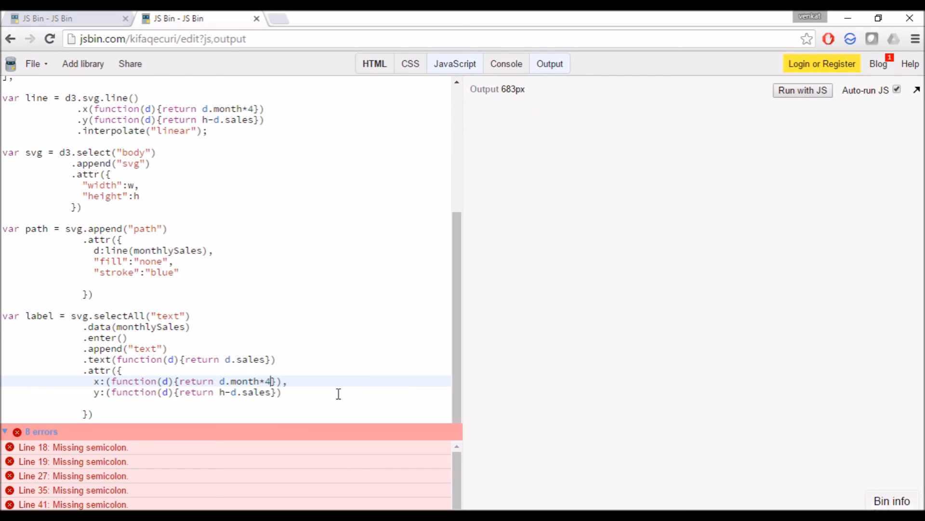